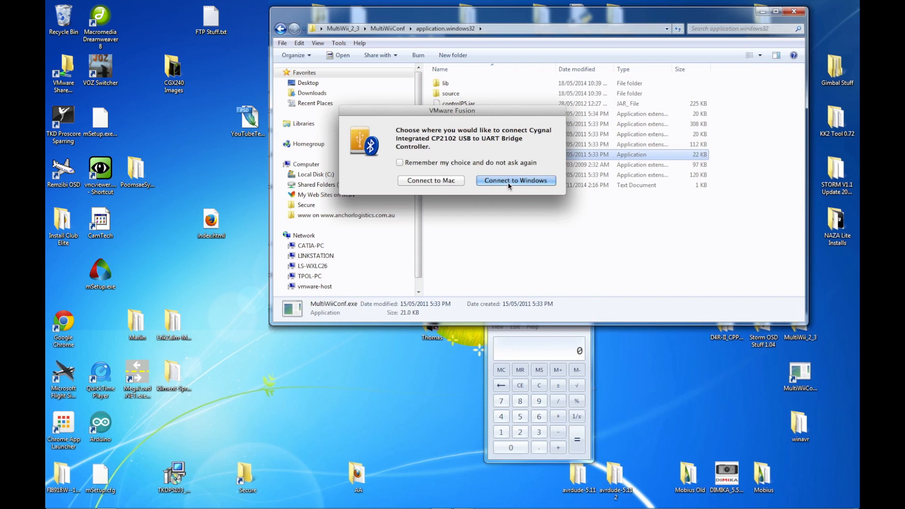
- Attach the CP2102 USB-to-UART bridge to the Windows virtual machine
click(517, 180)
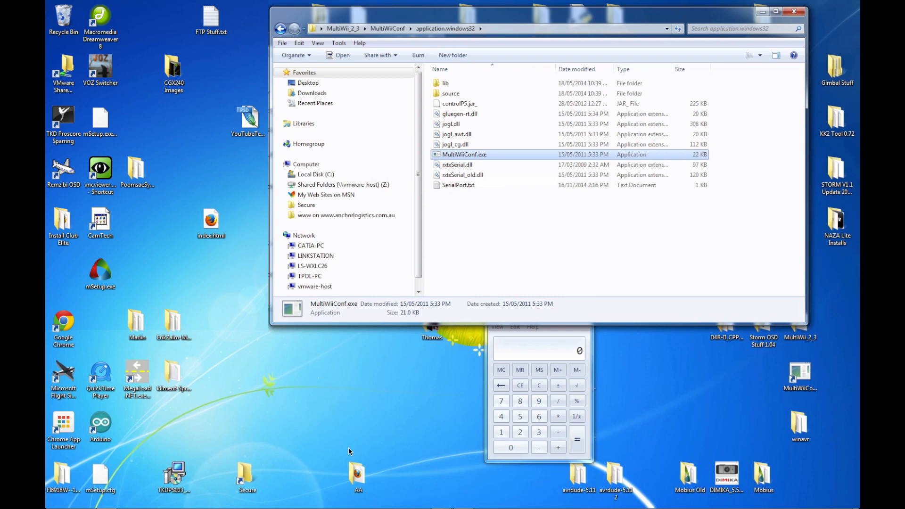
mouse_move(344, 456)
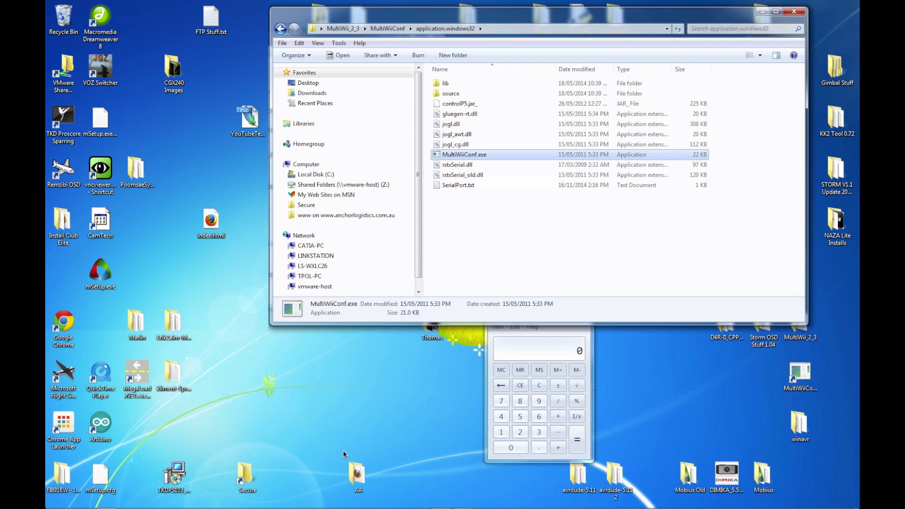
mouse_move(380, 386)
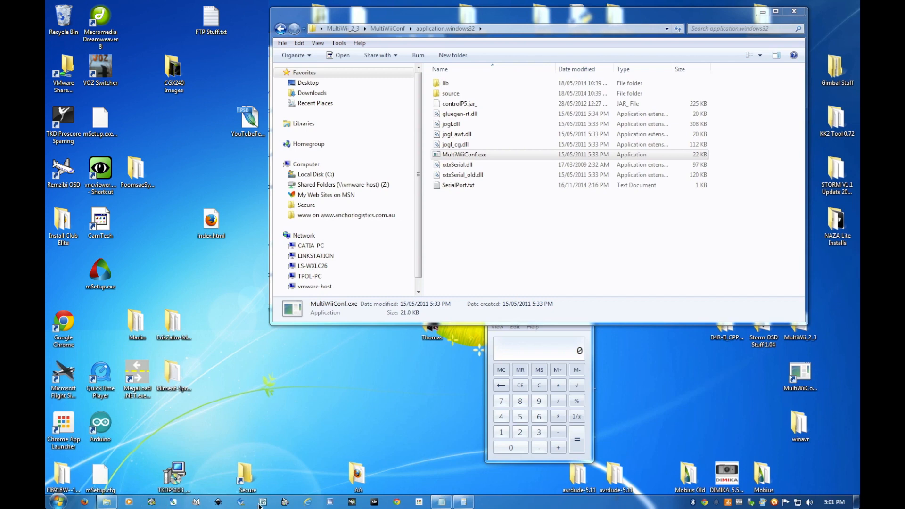
- Launch Baseflight Configurator from the Chrome App Launcher
click(417, 501)
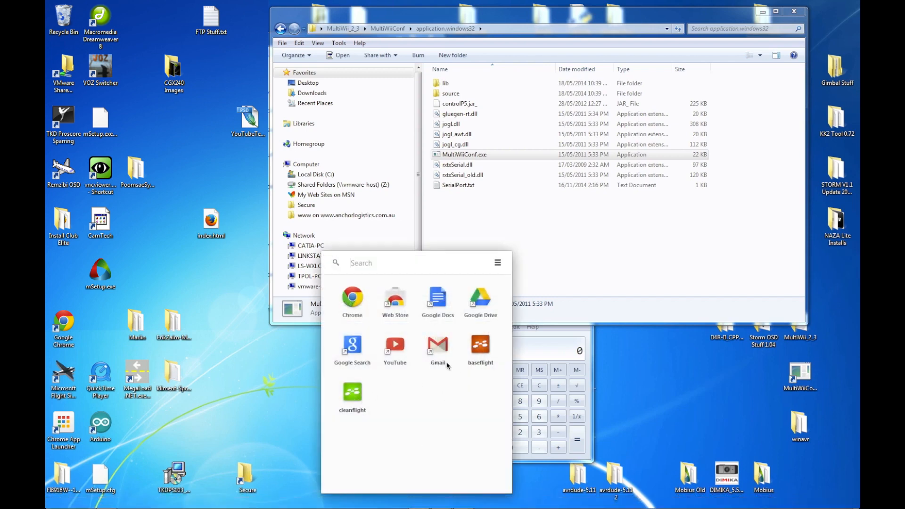
mouse_move(480, 346)
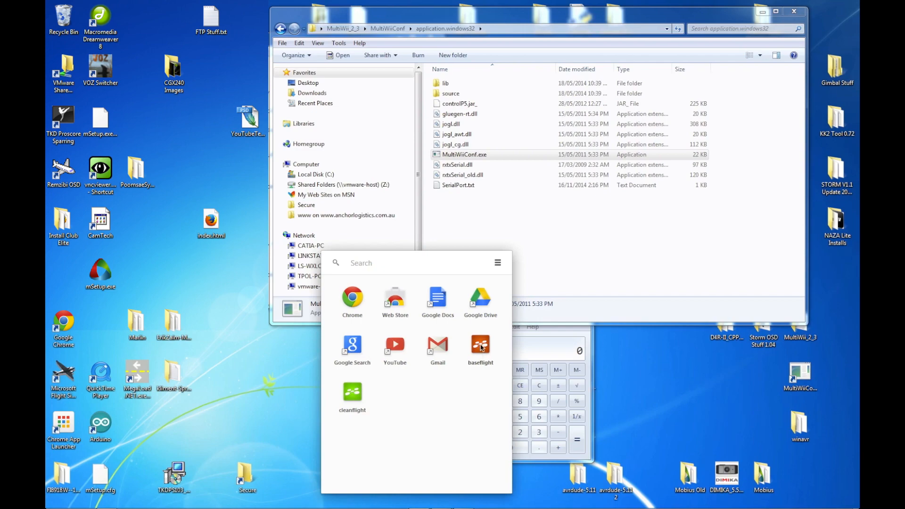
click(480, 345)
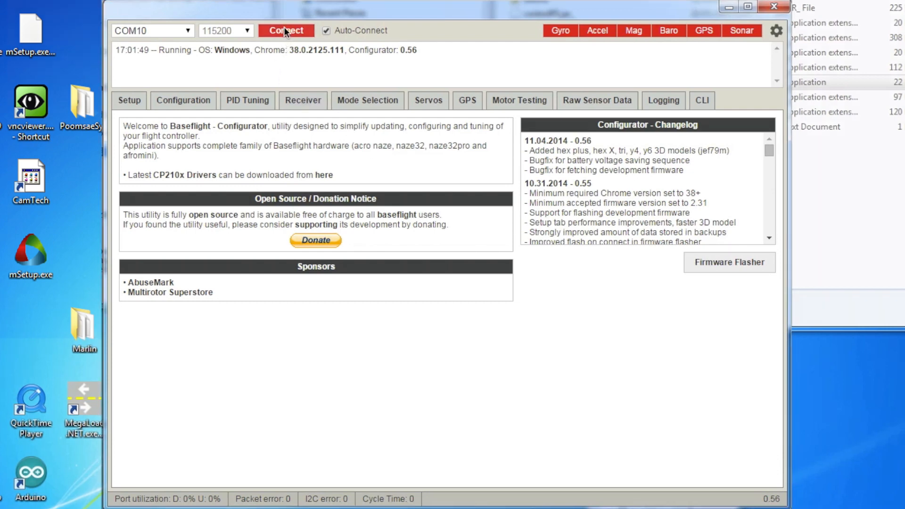
- Attempt connection on COM10 at 115200; firmware reported unsupported, needs 2.31 or higher
click(286, 31)
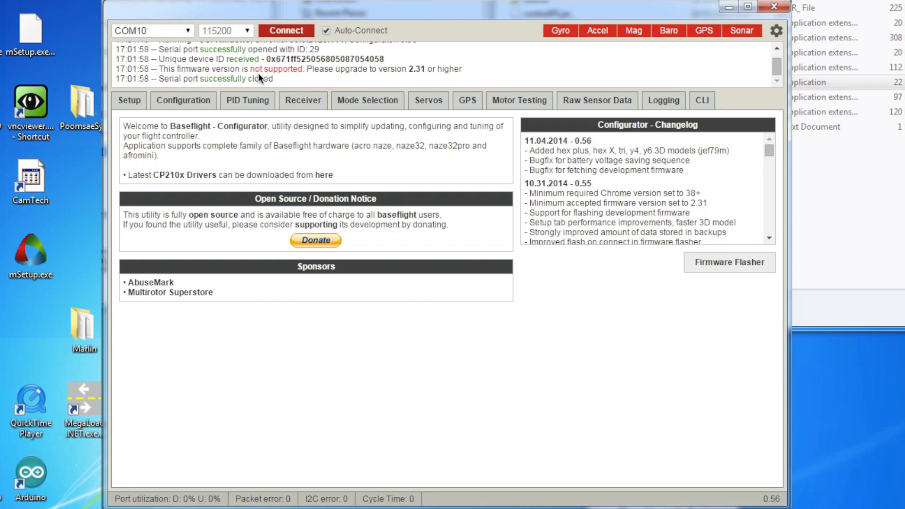
mouse_move(391, 255)
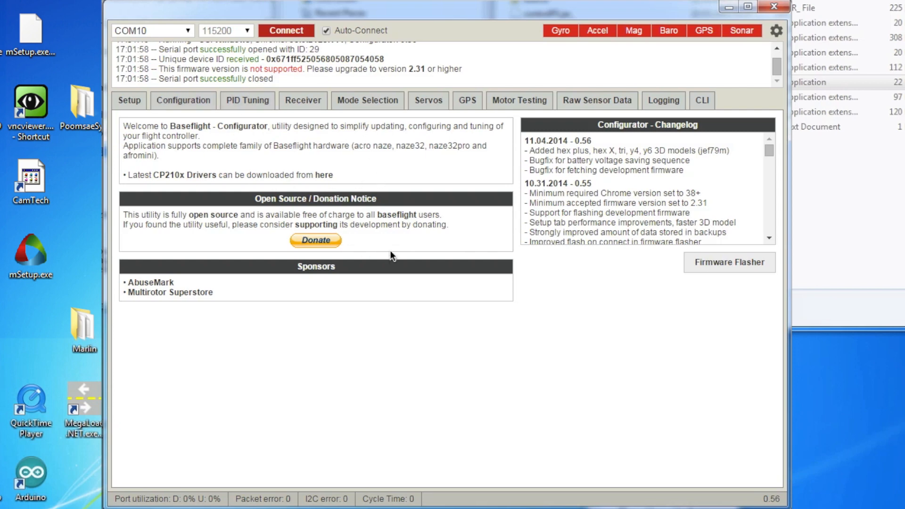
mouse_move(728, 273)
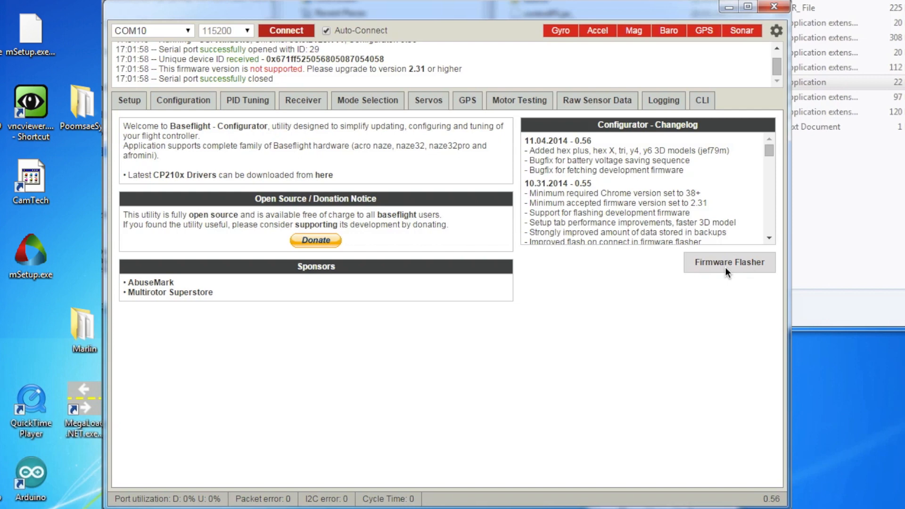
- Load the latest online firmware (63468 bytes) and flash it to the board successfully
click(729, 262)
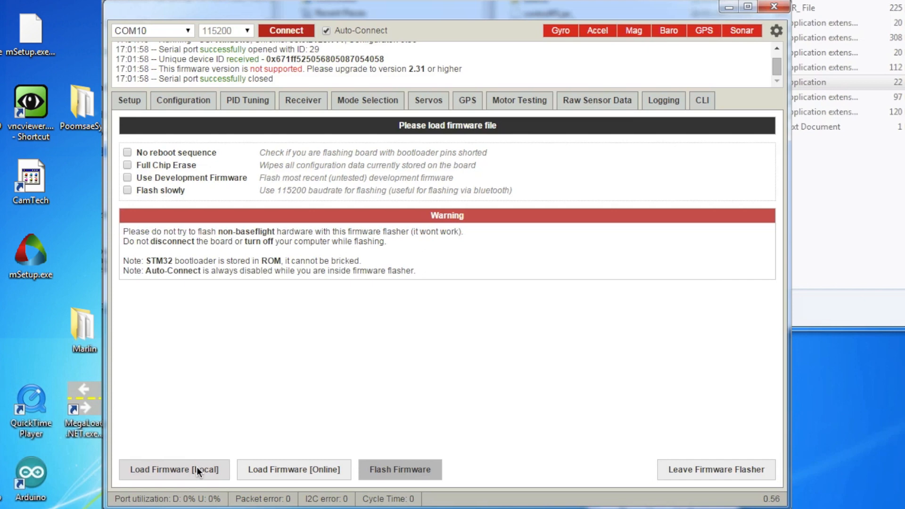
mouse_move(296, 474)
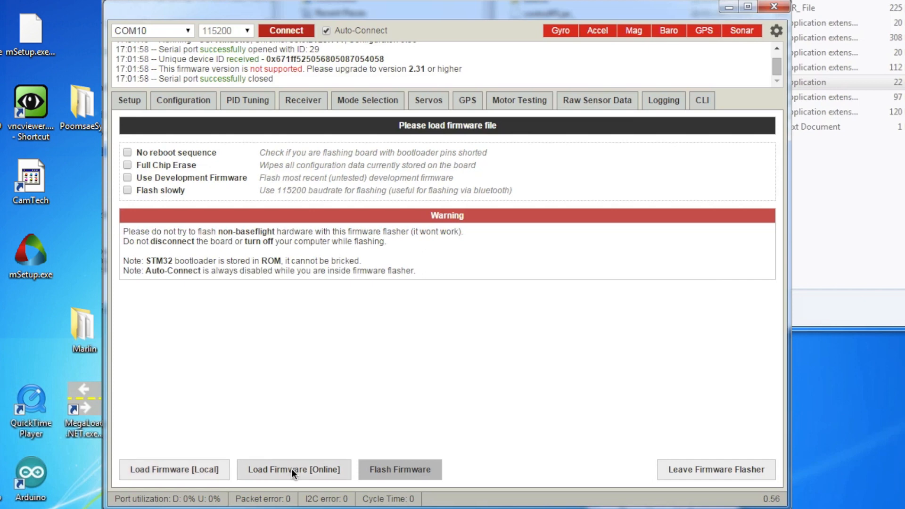
click(294, 469)
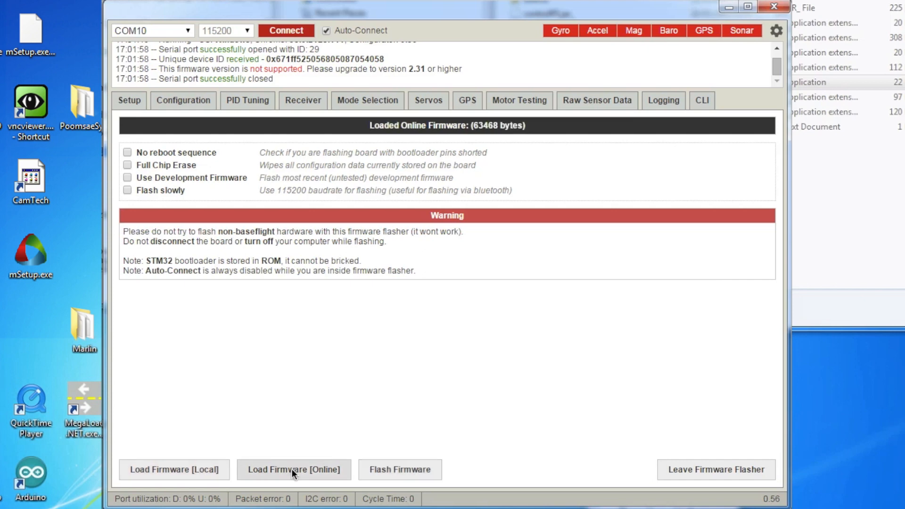
click(294, 470)
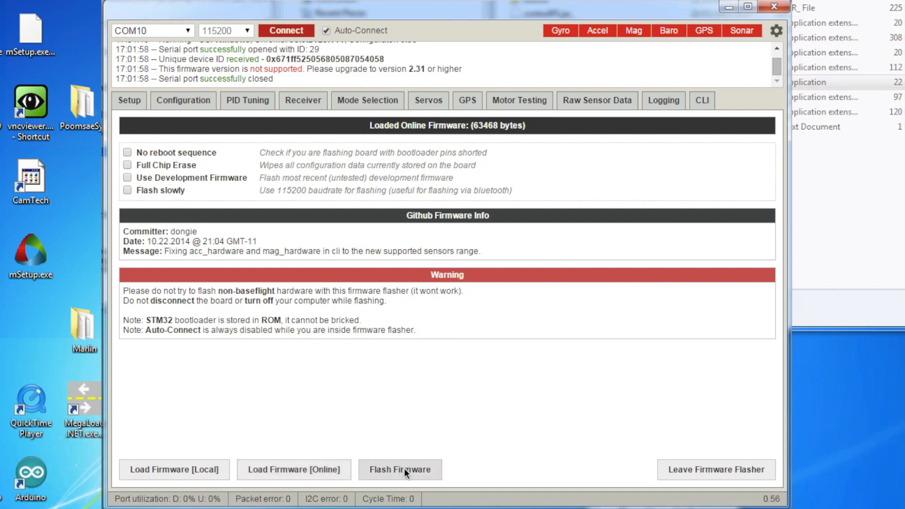
click(400, 469)
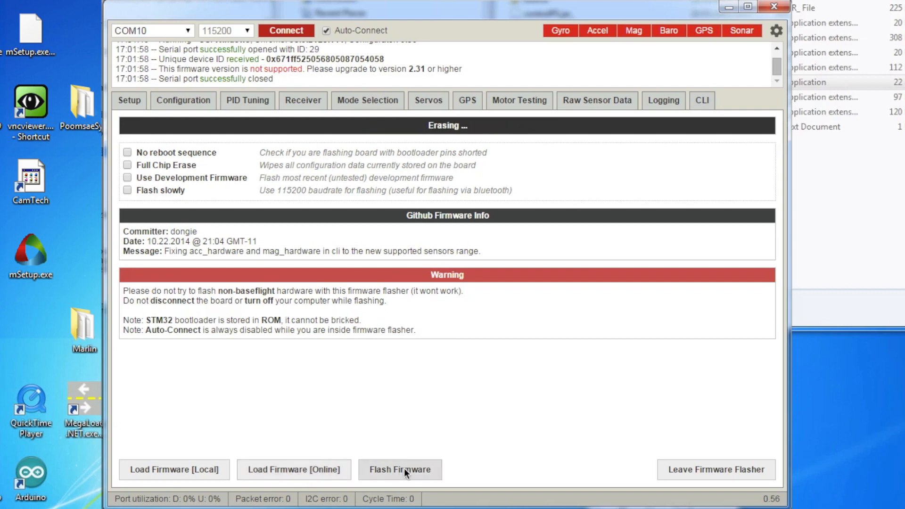
click(399, 469)
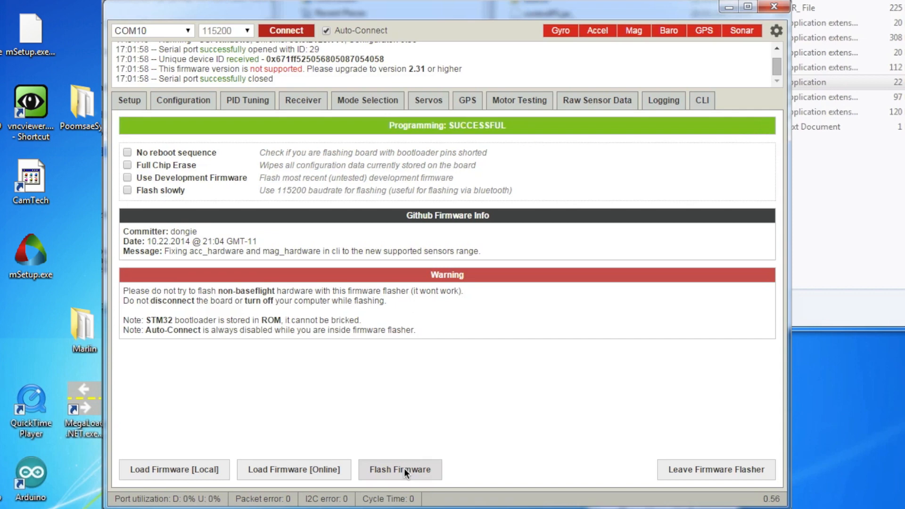
mouse_move(291, 414)
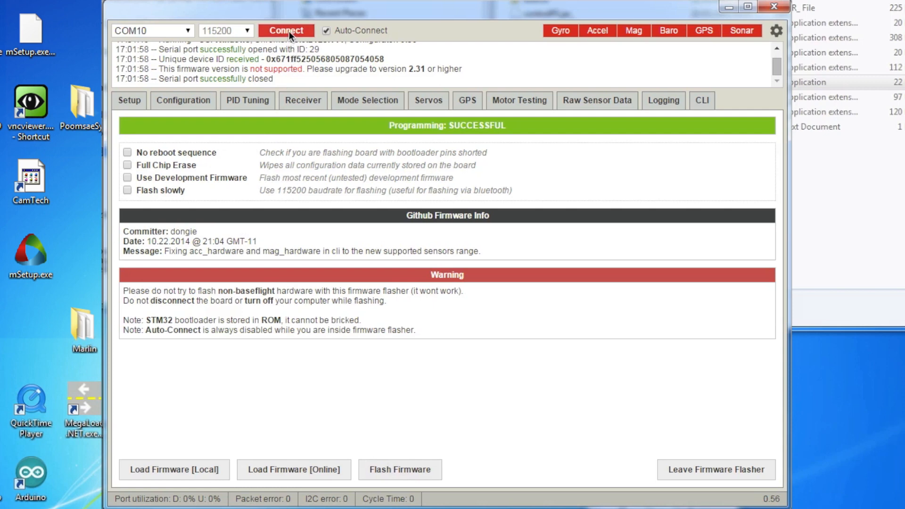
- Connect to the flashed board and calibrate the accelerometer from the Setup page
click(286, 31)
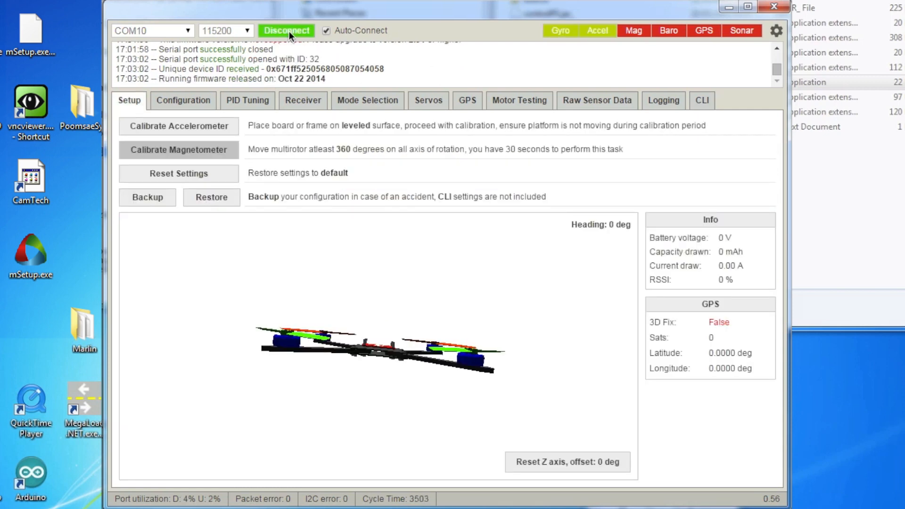
mouse_move(196, 132)
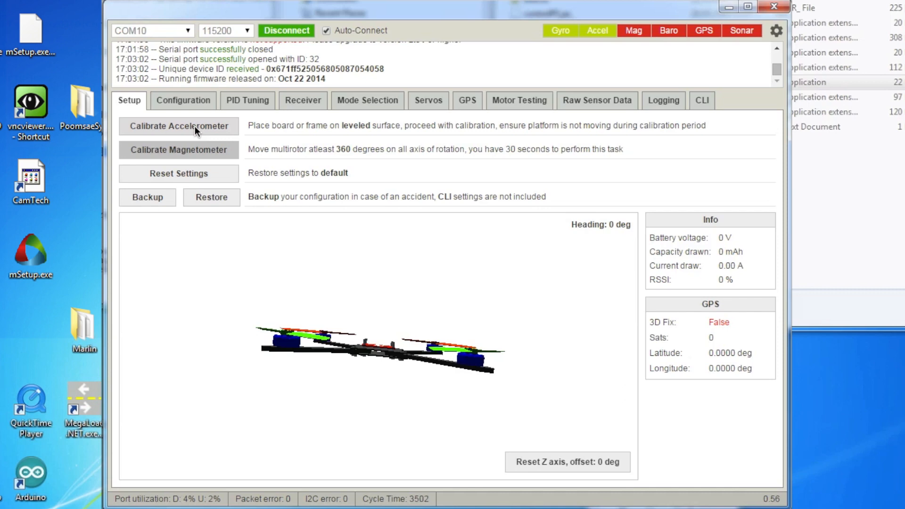
click(178, 127)
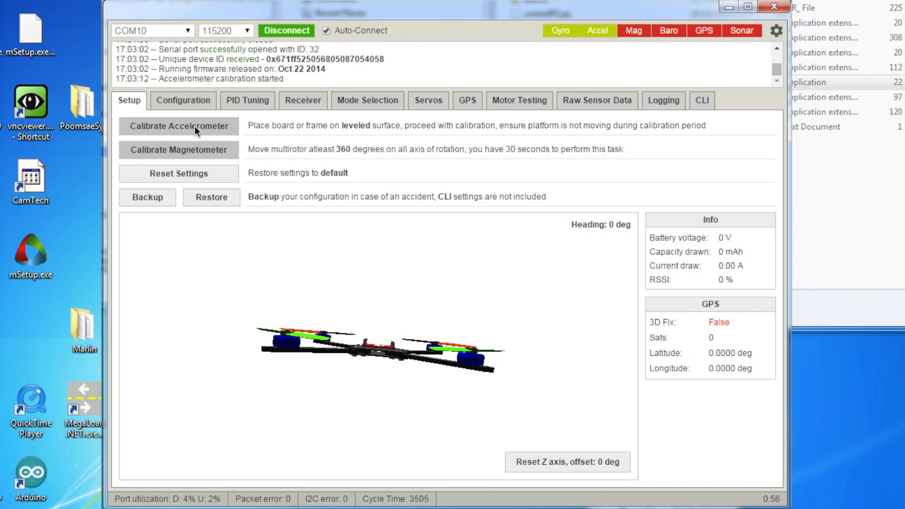
click(178, 126)
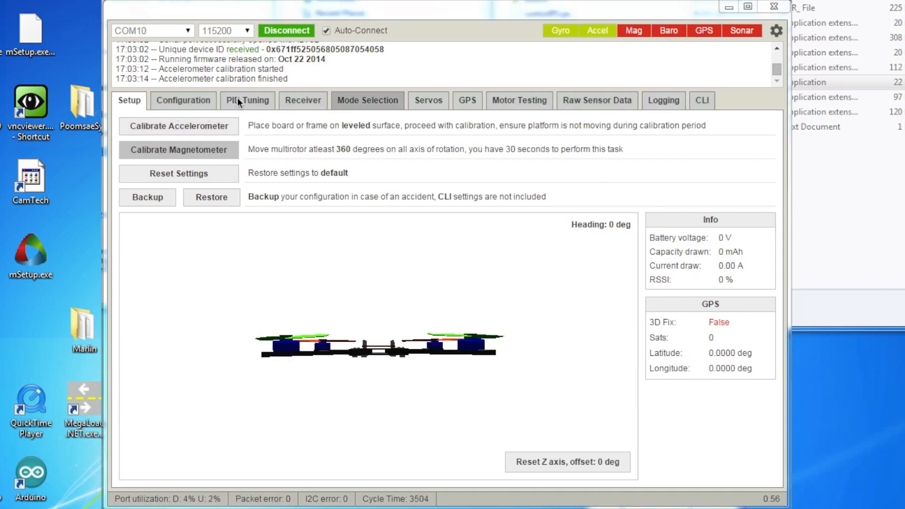
- Review the Configuration, PID Tuning, Receiver and Mode Selection pages
click(183, 100)
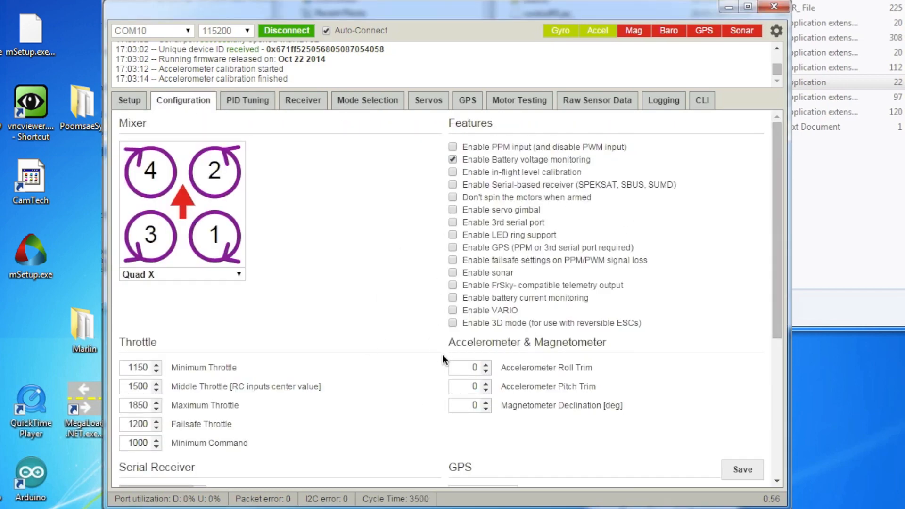
mouse_move(201, 369)
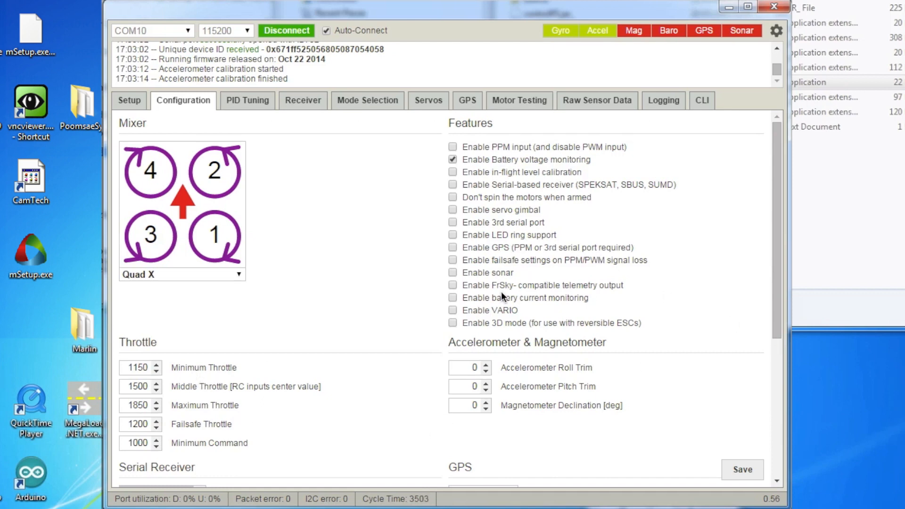
mouse_move(256, 100)
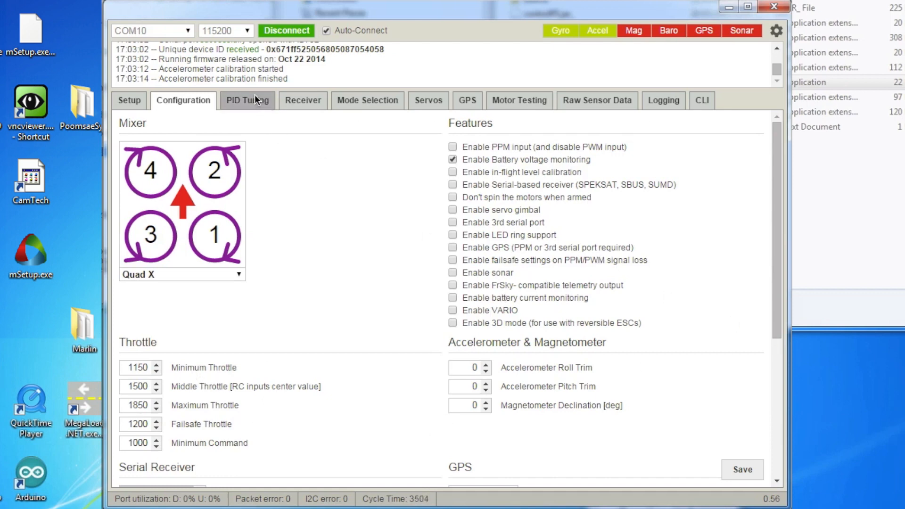
click(247, 100)
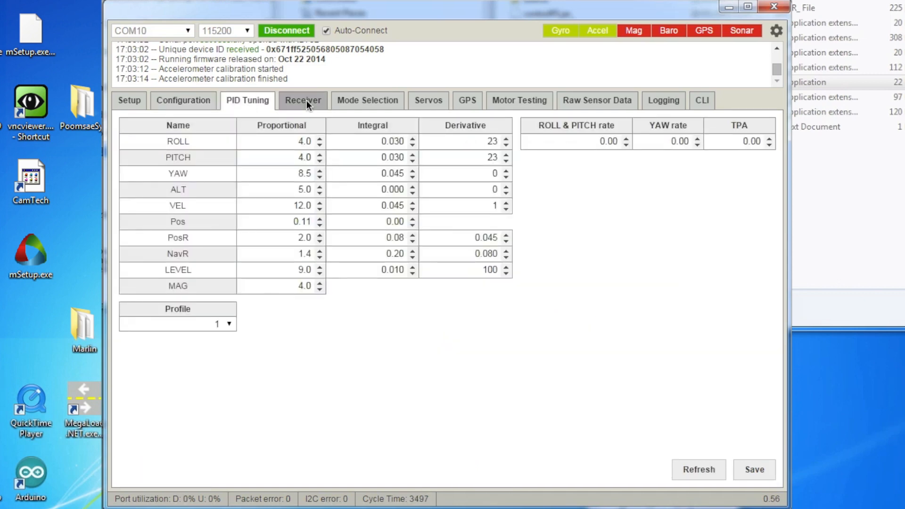
click(303, 100)
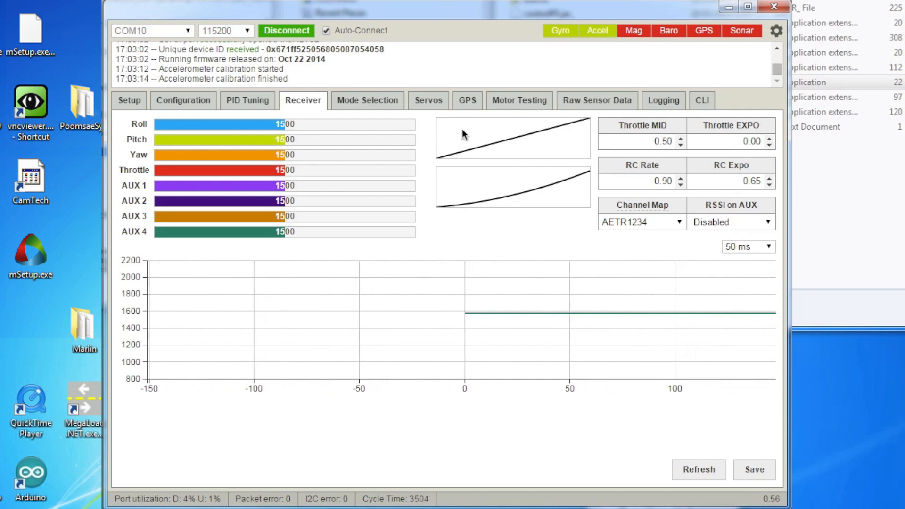
click(368, 100)
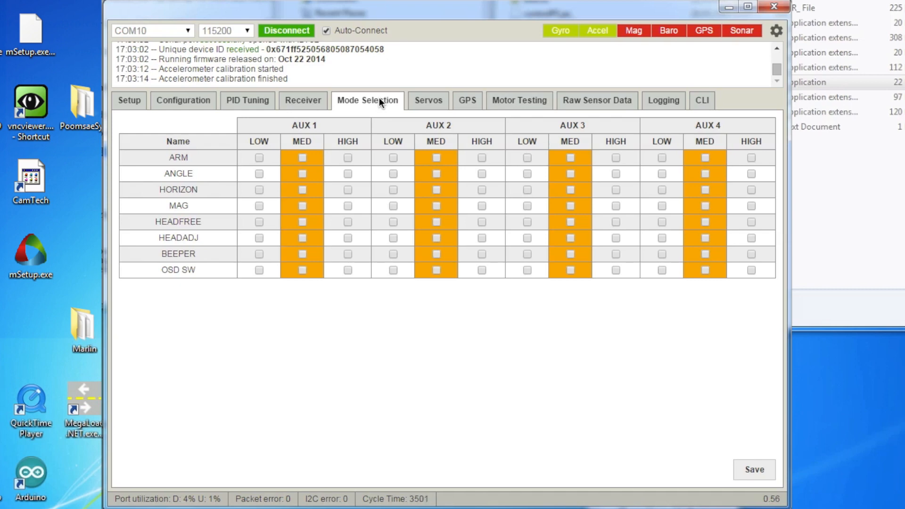
mouse_move(450, 209)
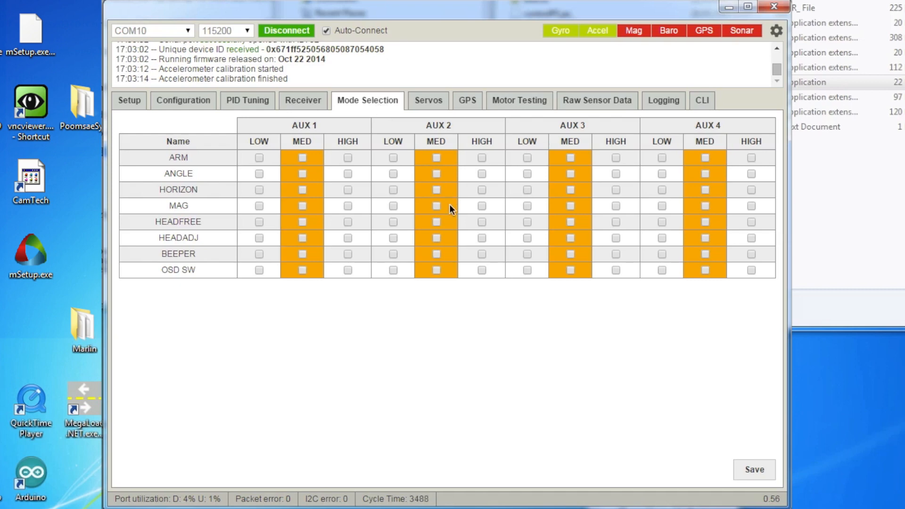
mouse_move(427, 100)
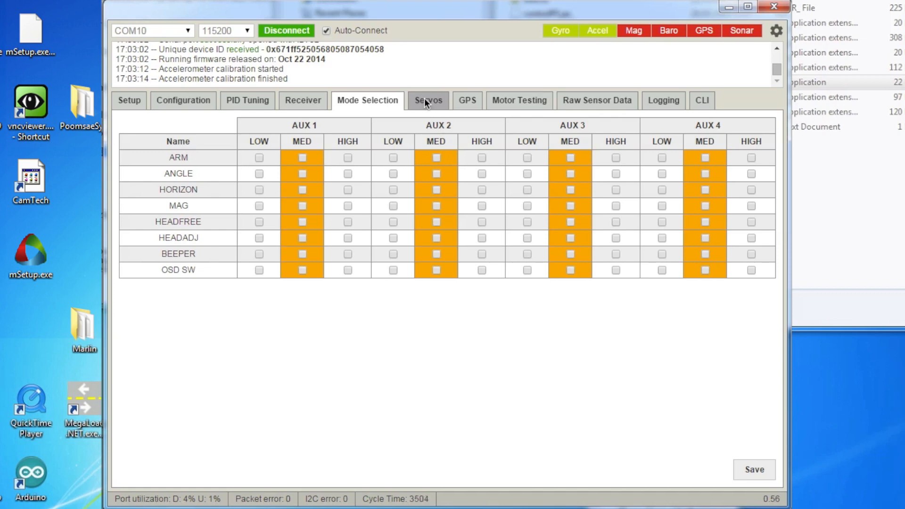
- Review the GPS, Motor Testing and CLI pages, then return to Configuration
click(467, 100)
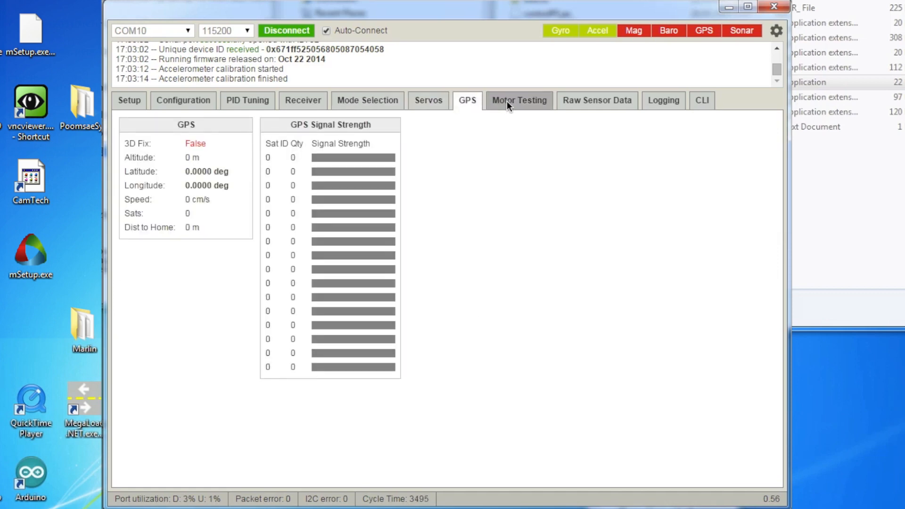
mouse_move(534, 104)
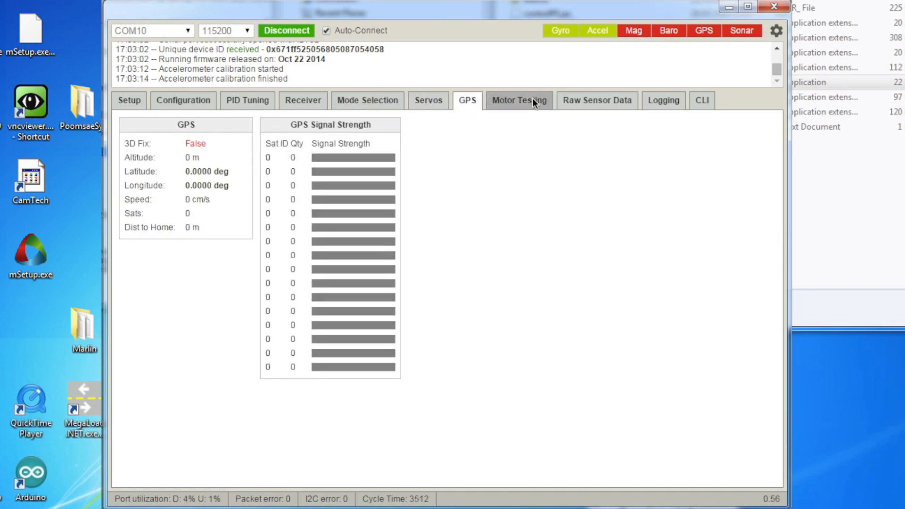
click(519, 100)
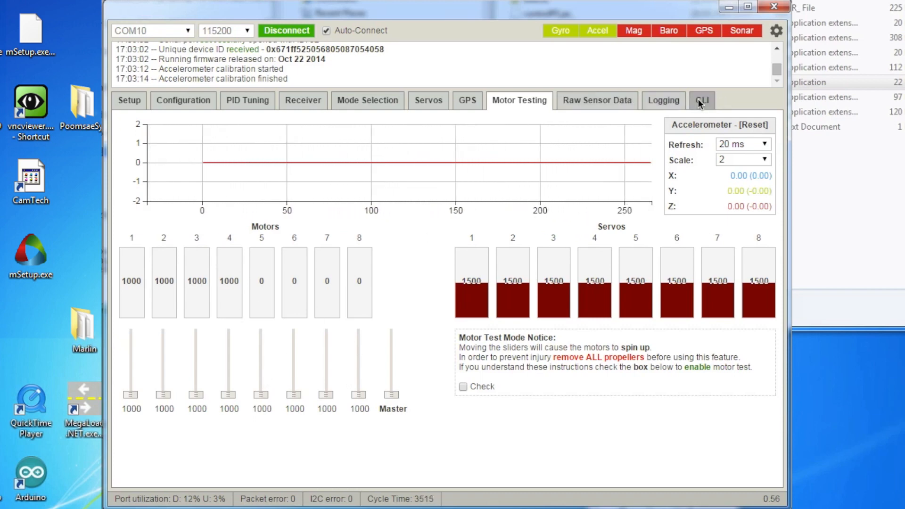
click(703, 100)
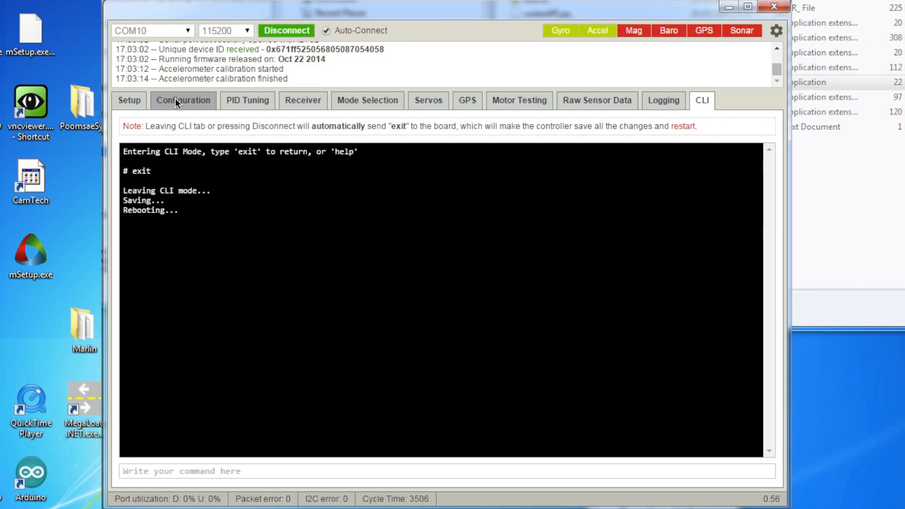
click(183, 100)
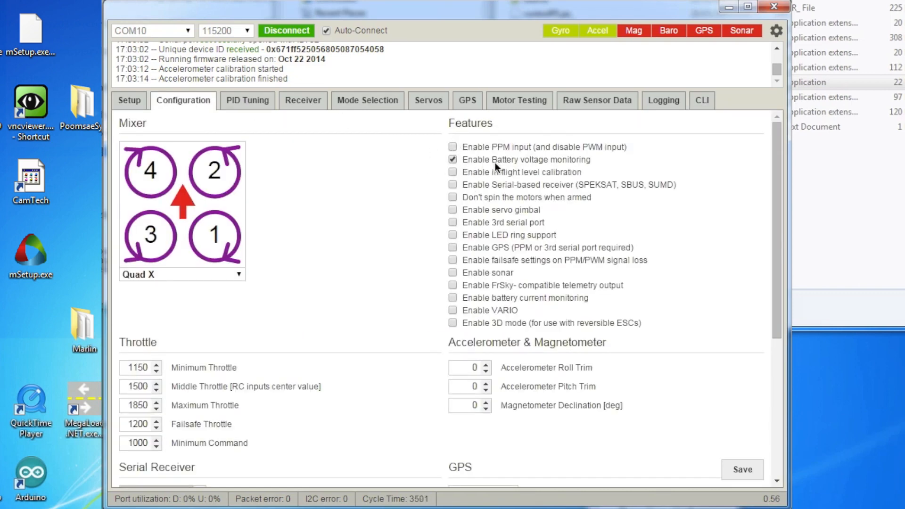
mouse_move(328, 122)
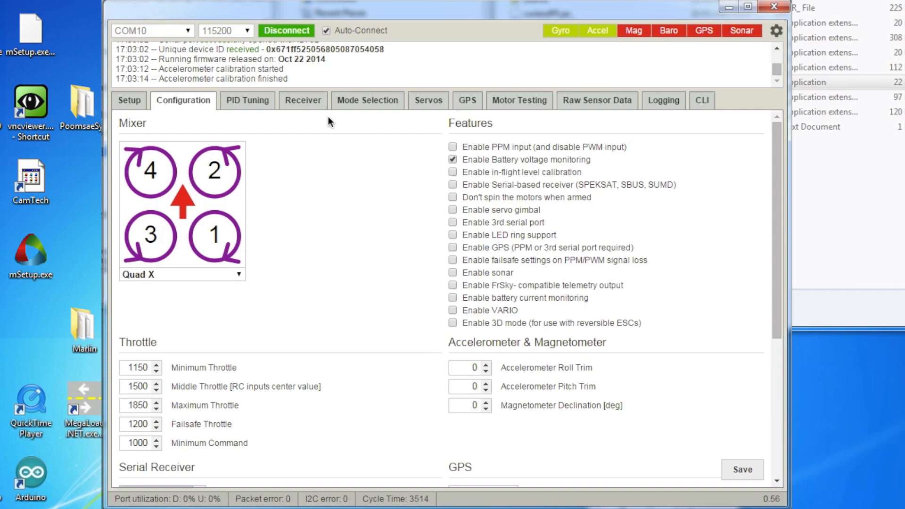
- Enable ppm, vbat, motor_stop and telemetry features via CLI commands, then exit to save and reboot
click(701, 100)
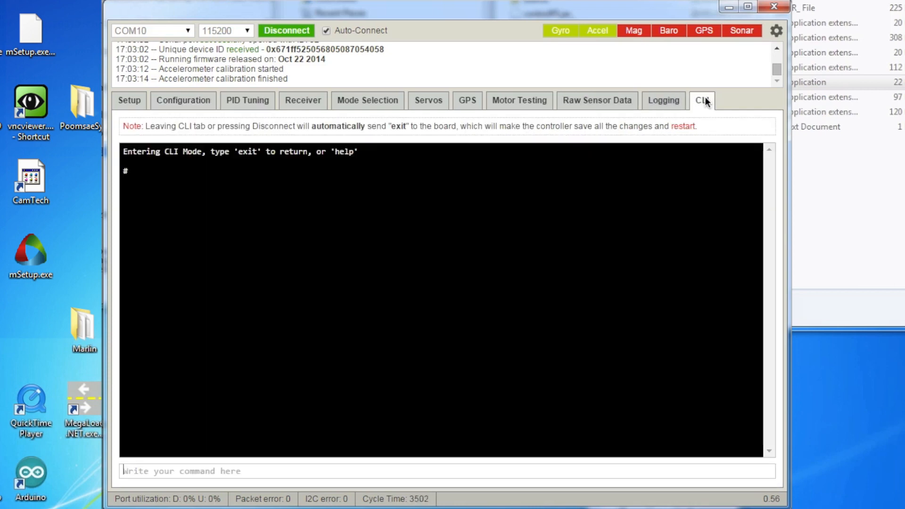
mouse_move(386, 479)
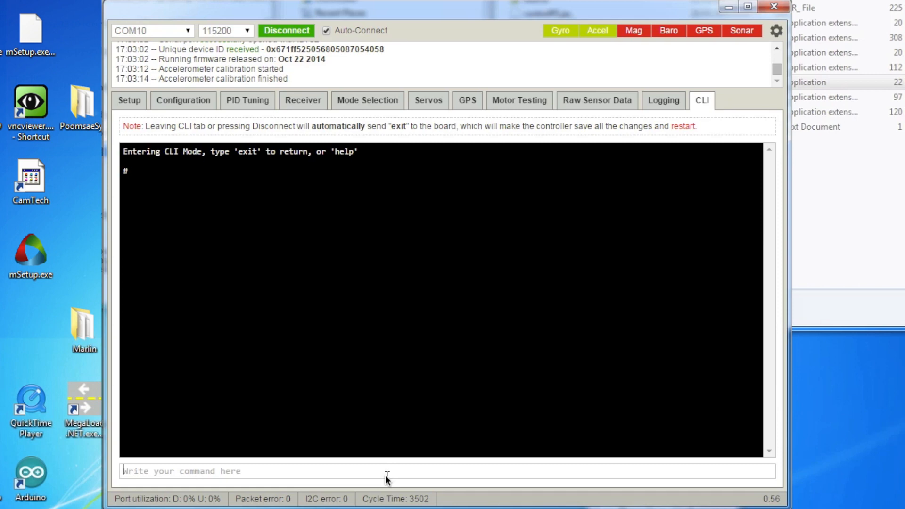
text(fer)
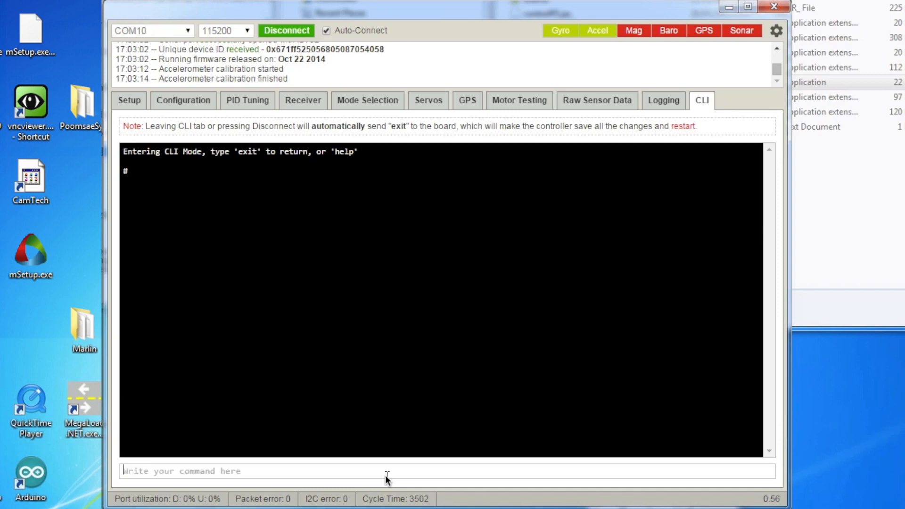
text(feature)
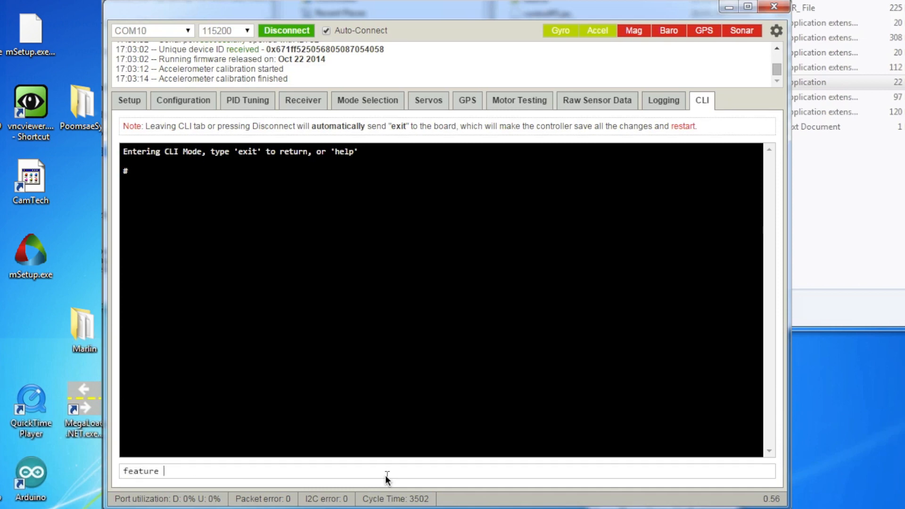
text(pp,)
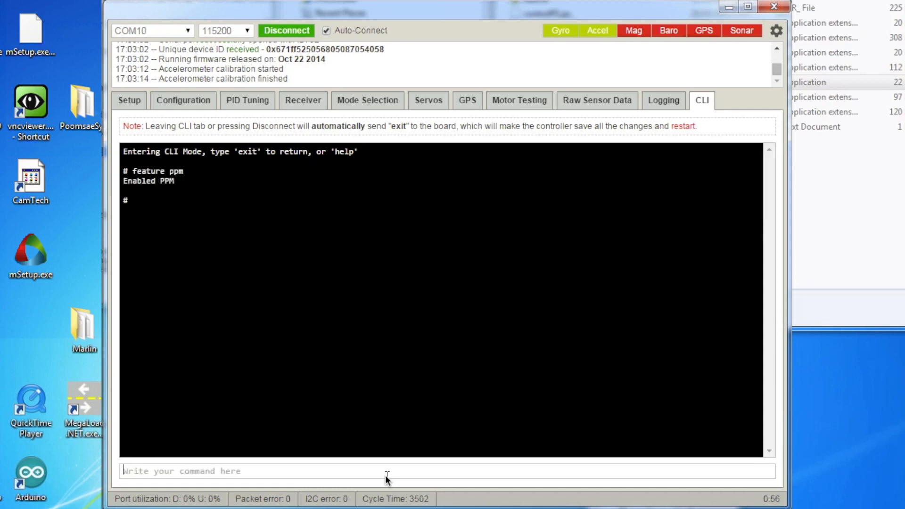
text(fea)
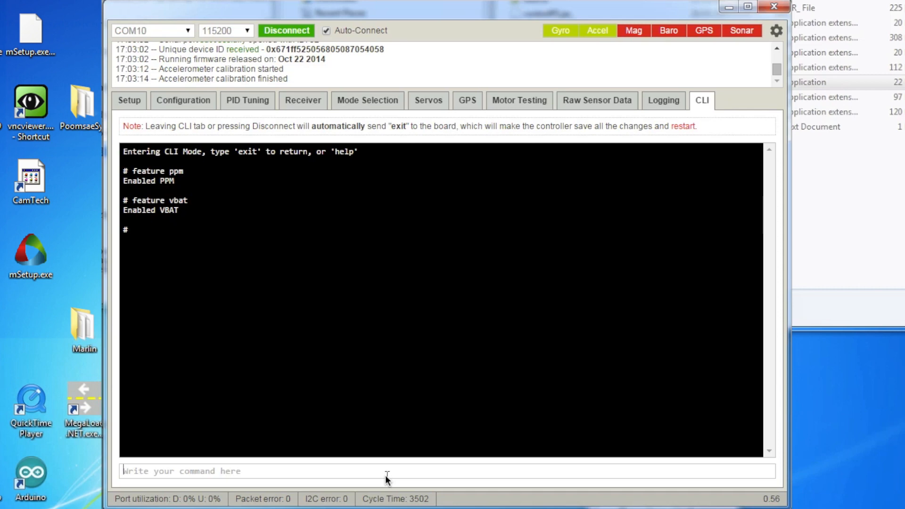
text(feature)
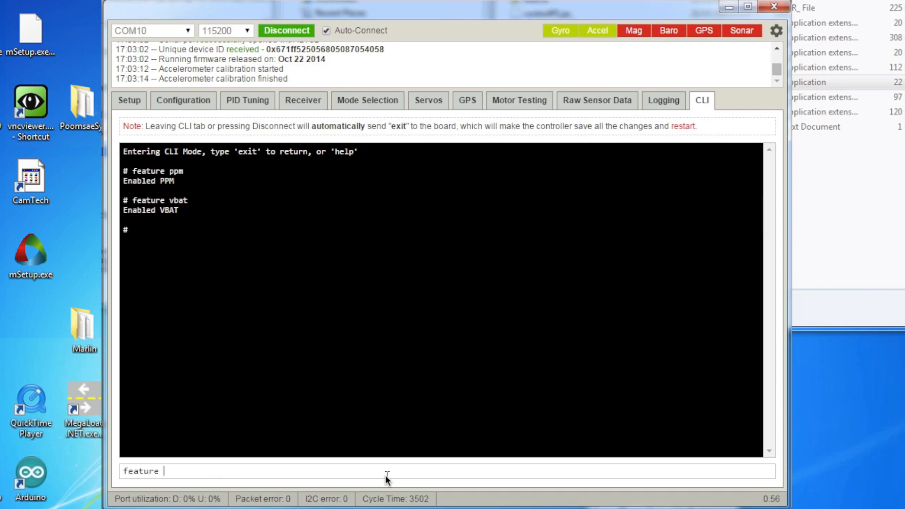
text(motor)
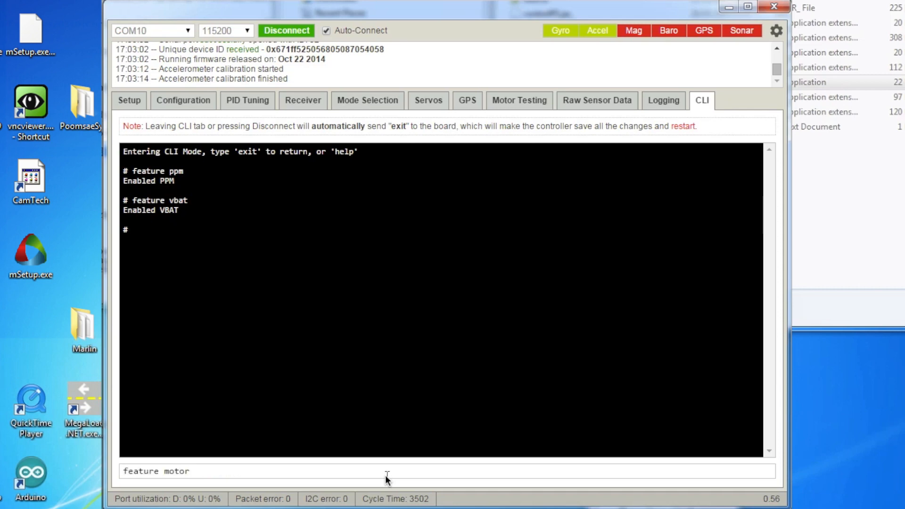
text(_sto)
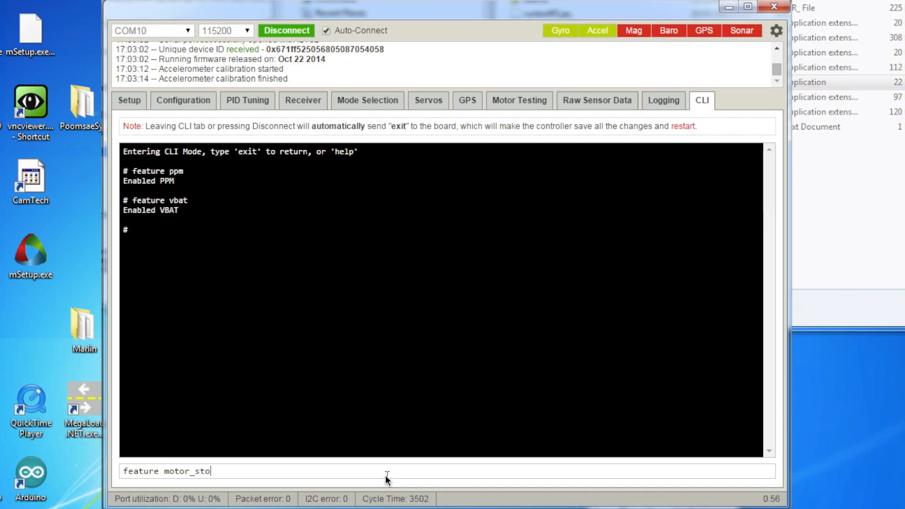
text(p)
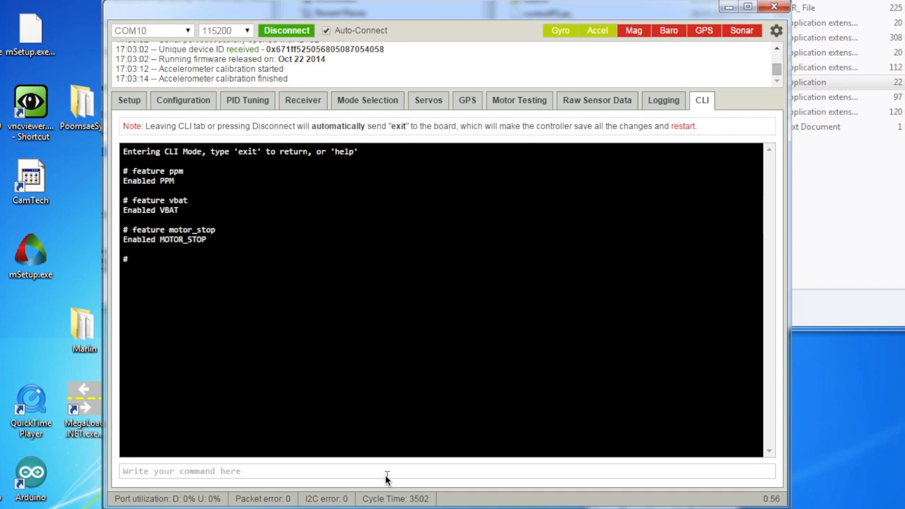
text(feat)
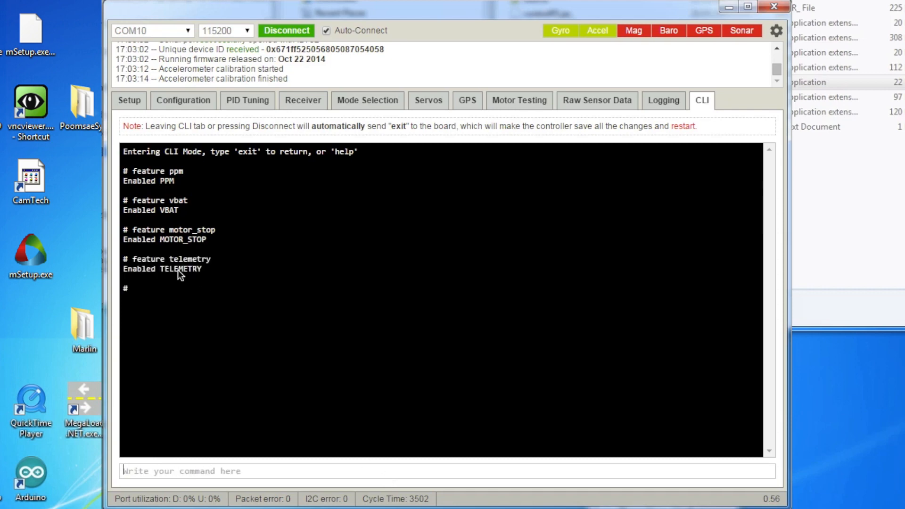
mouse_move(136, 104)
text(exit)
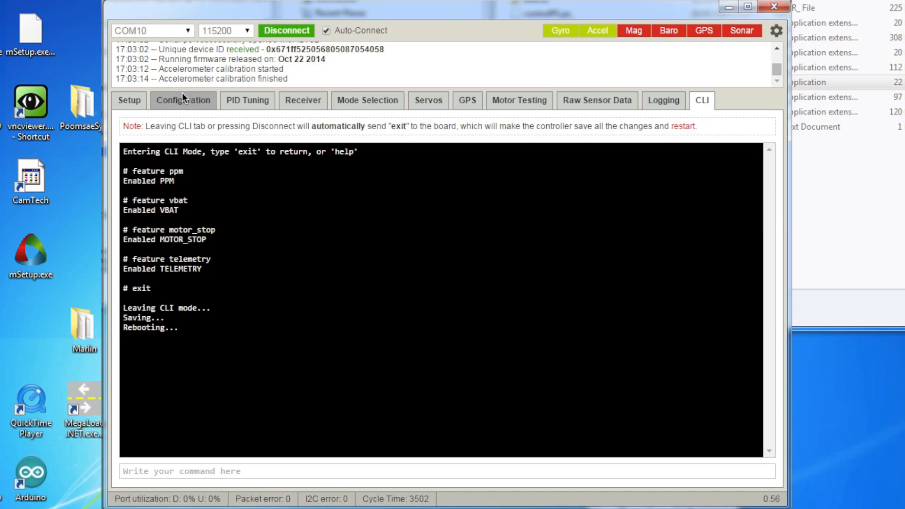
- Verify the enabled features on Configuration and set Board Alignment Yaw Adjustment to 90
click(129, 100)
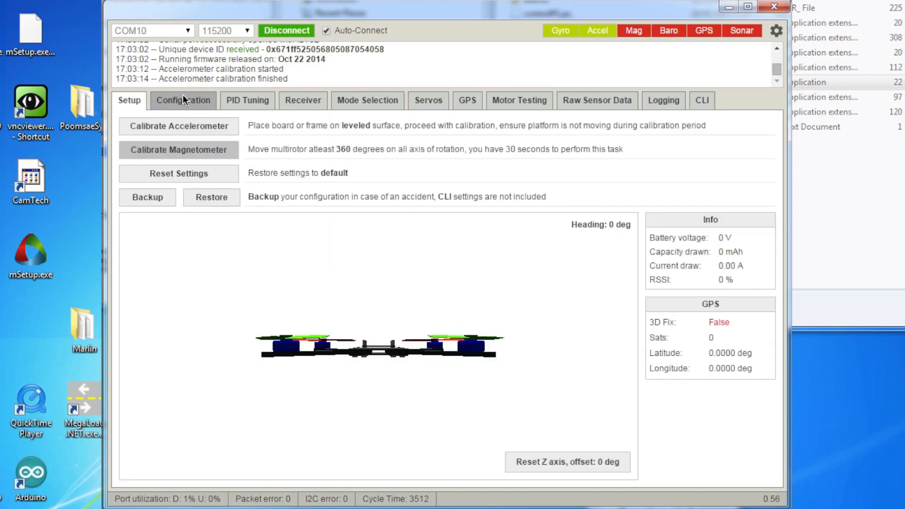
click(184, 100)
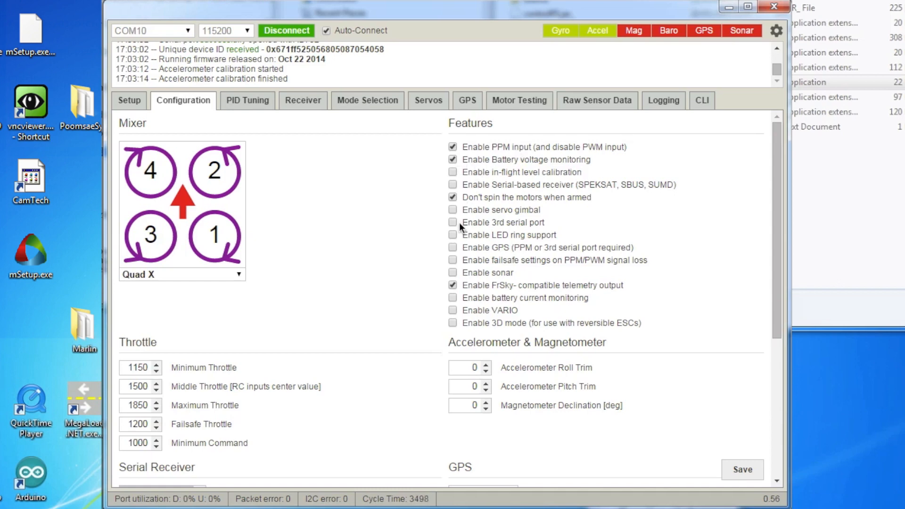
mouse_move(783, 298)
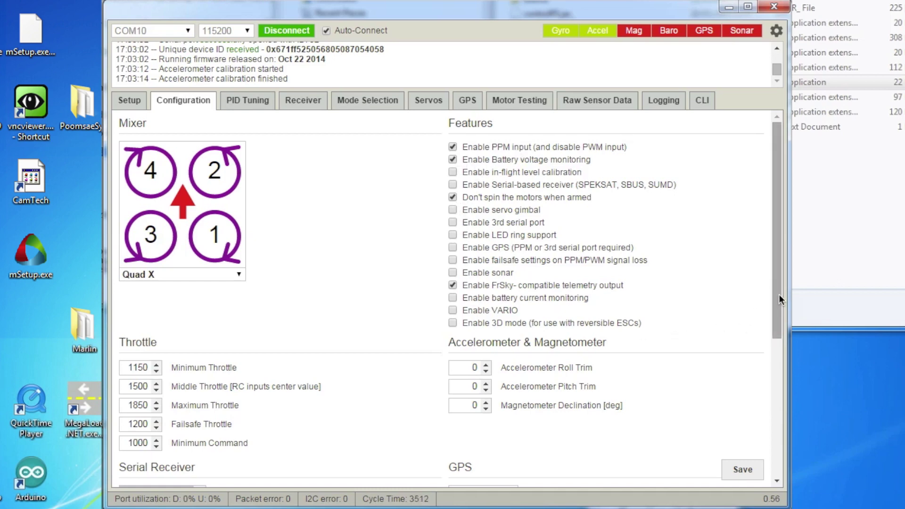
mouse_move(574, 245)
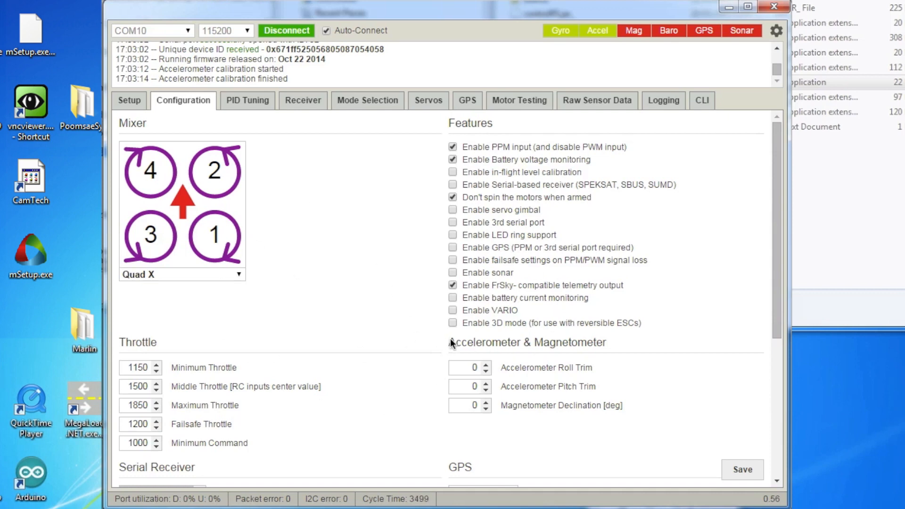
scroll(down, 3)
text(90)
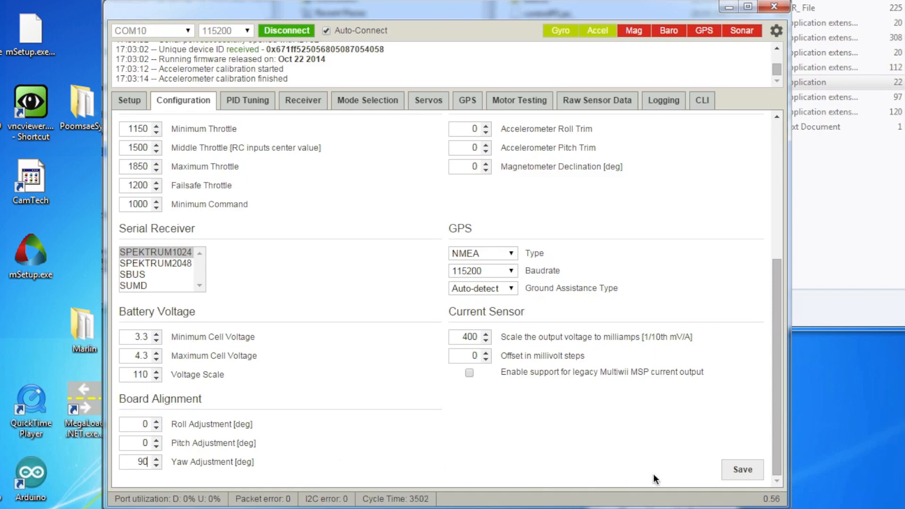
- Save the configuration to EEPROM and confirm the features remain enabled after reboot
click(742, 469)
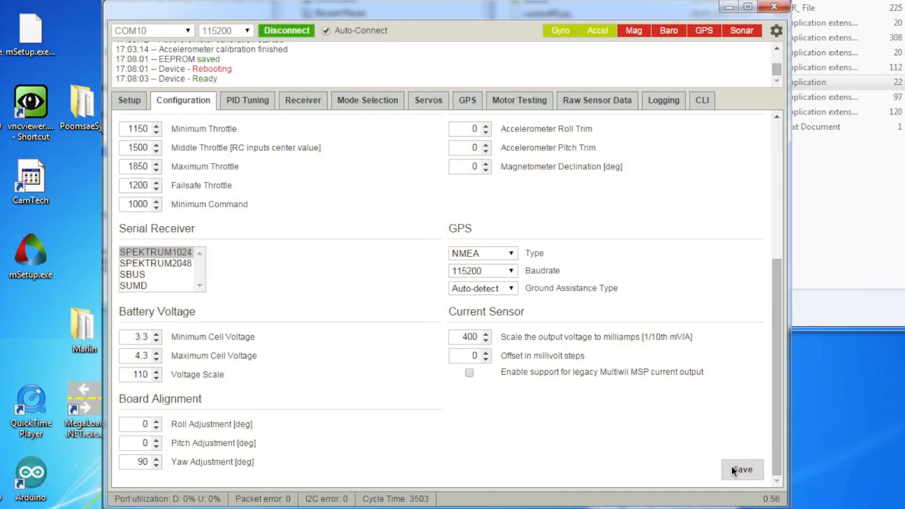
scroll(up, 3)
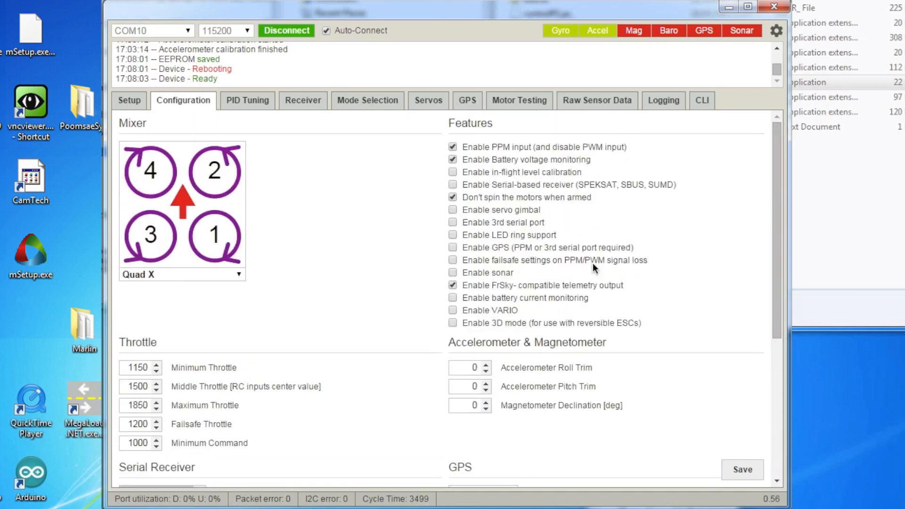
mouse_move(778, 258)
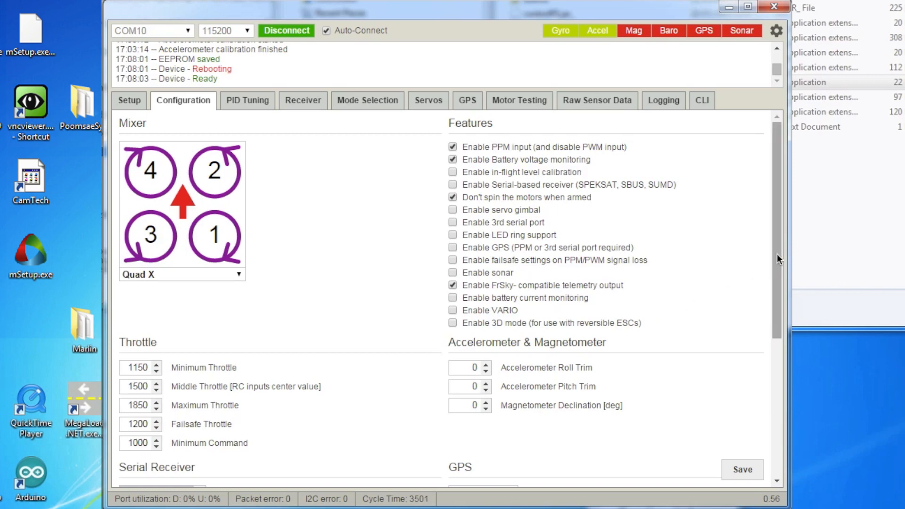
mouse_move(773, 183)
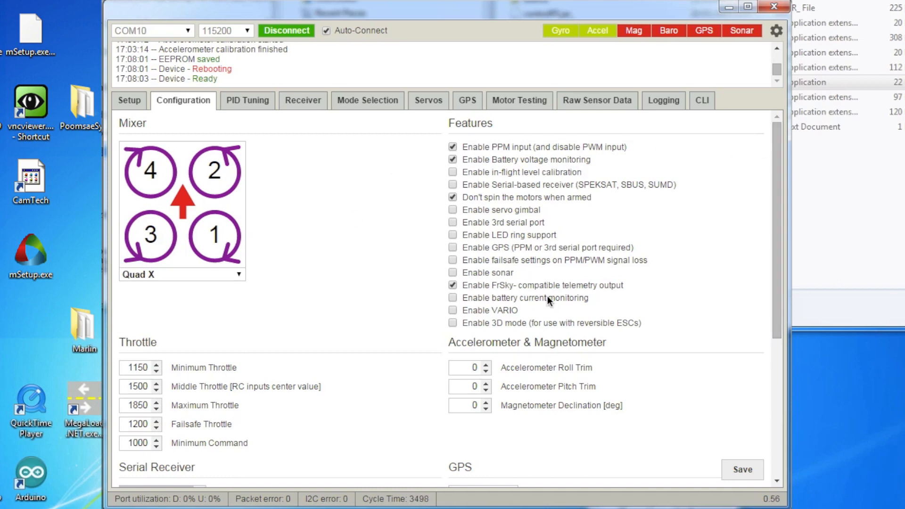
mouse_move(722, 293)
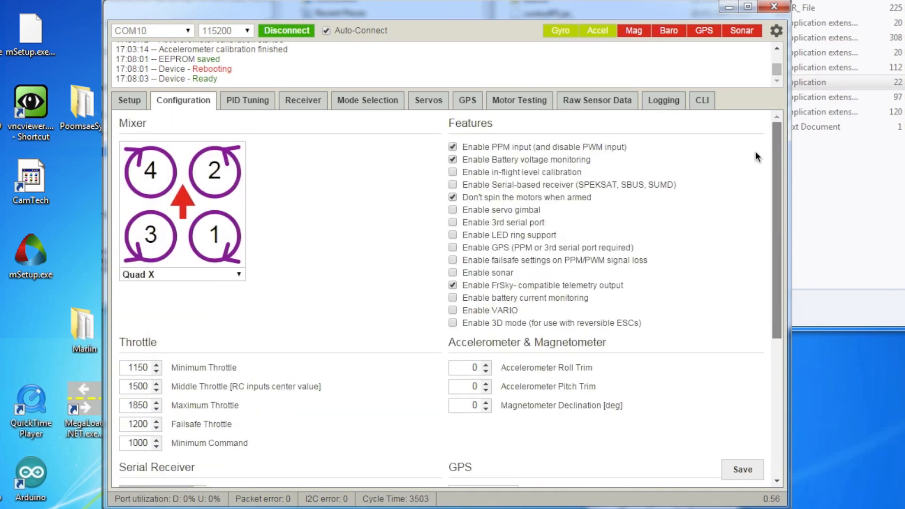
mouse_move(706, 102)
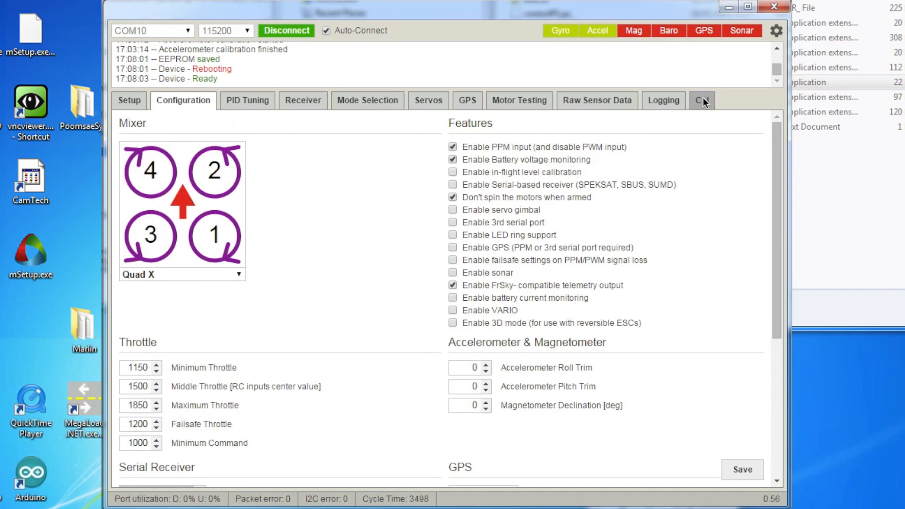
- List enabled features in the CLI (PPM, VBAT, MOTOR_STOP, TELEMETRY), then exit to save and reboot
click(701, 99)
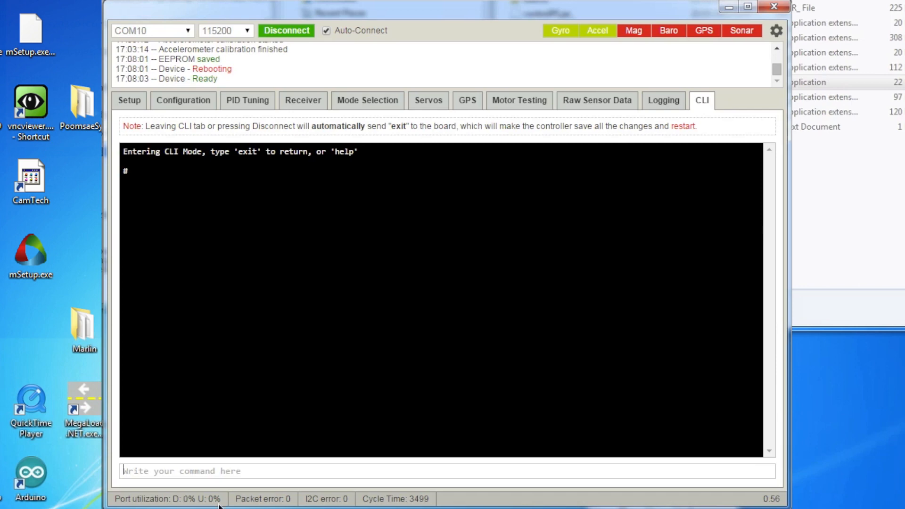
text(feat)
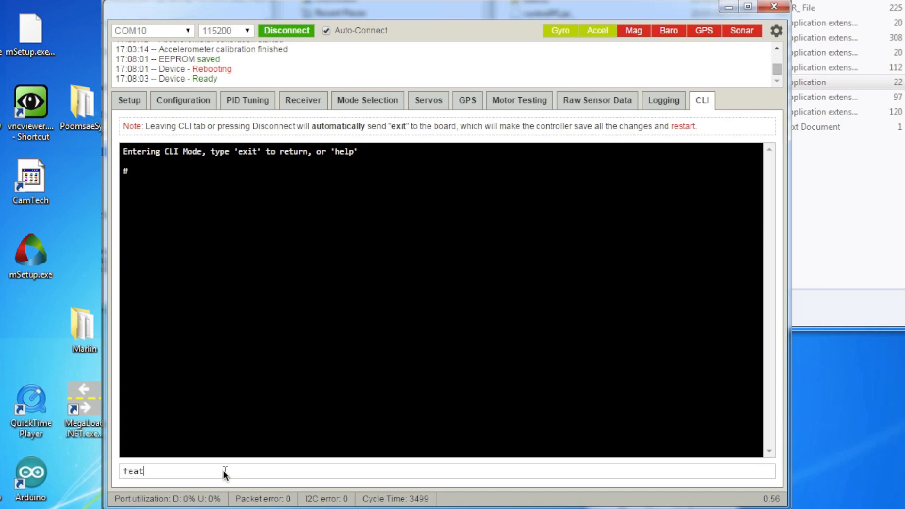
text(ure)
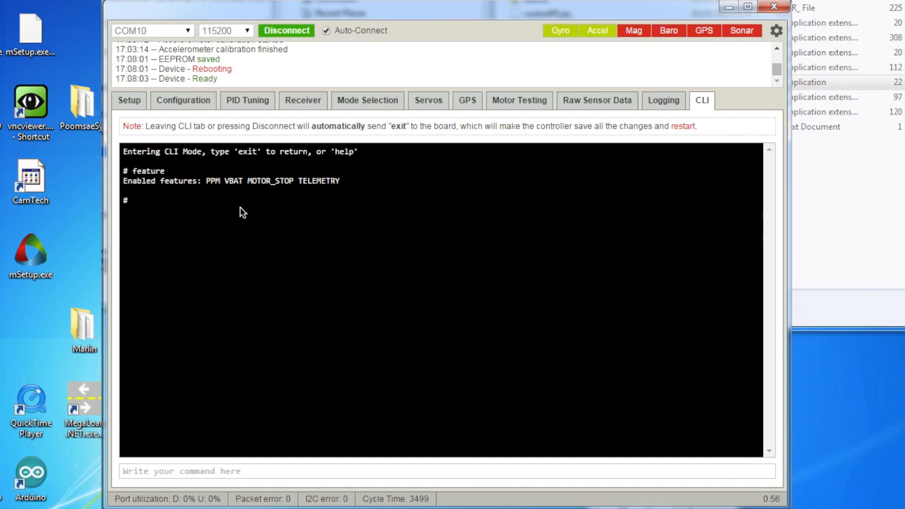
mouse_move(275, 193)
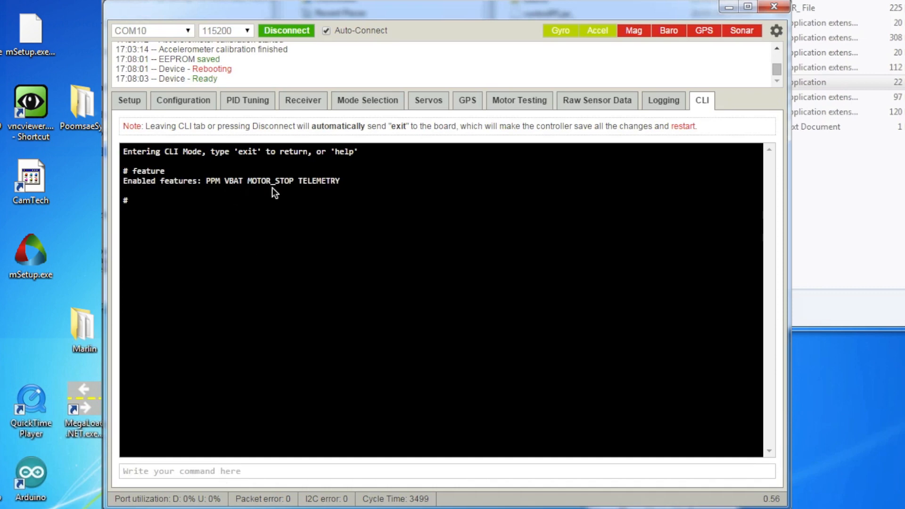
text(exit)
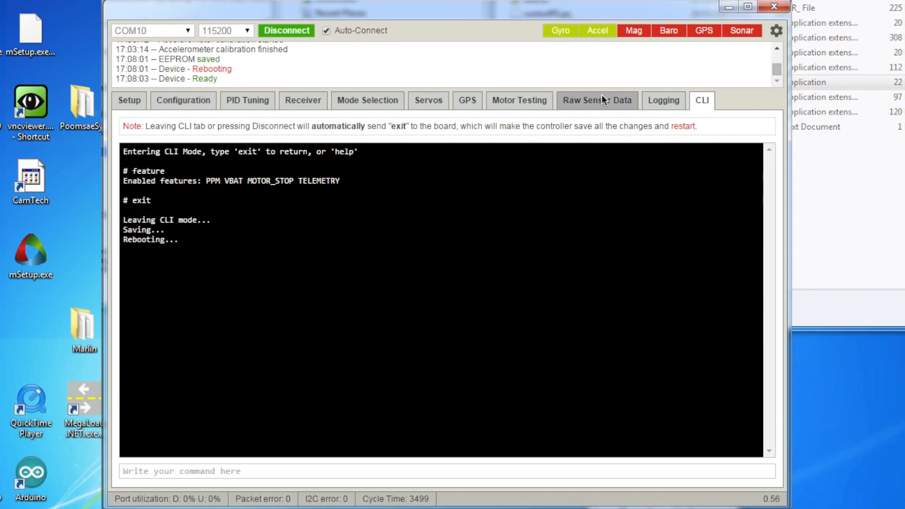
click(129, 99)
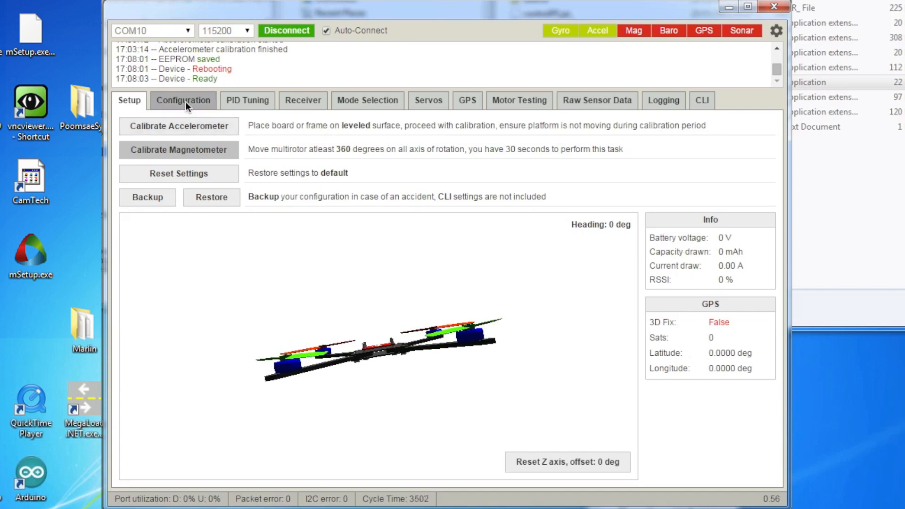
- Disable PPM input in the configuration settings and save the change to the board
click(184, 100)
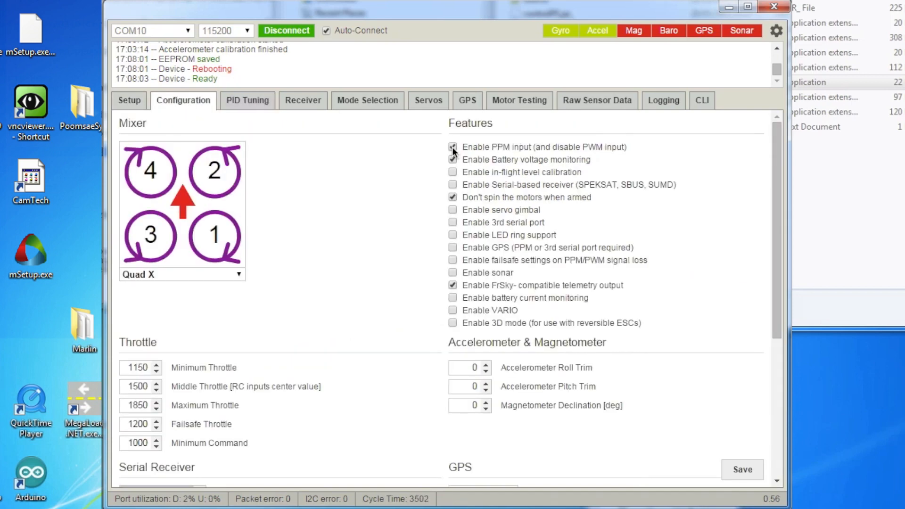
click(453, 146)
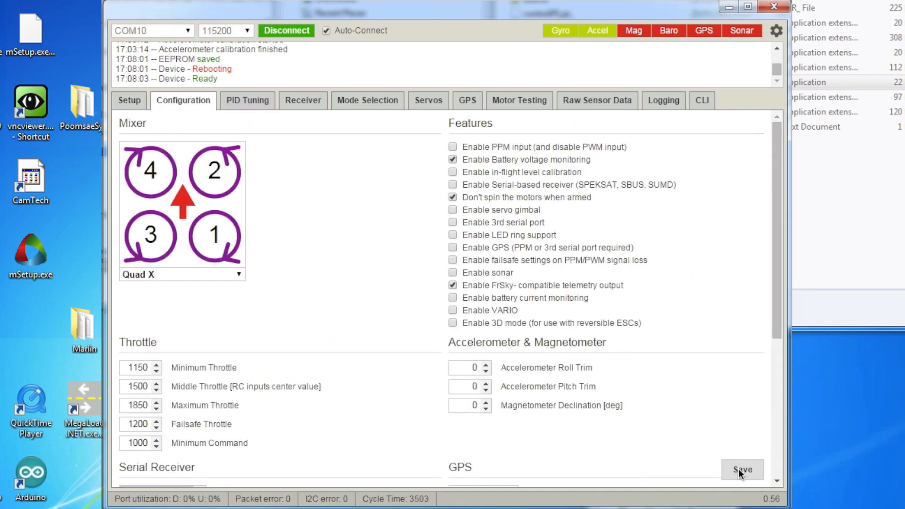
click(743, 469)
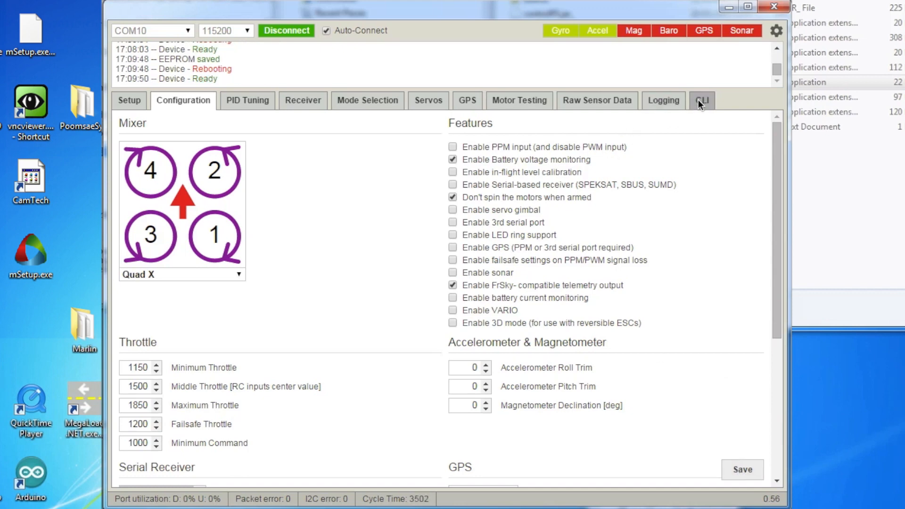
- Verify in the CLI that only VBAT, MOTOR_STOP and TELEMETRY remain, then exit to save and reboot
click(701, 99)
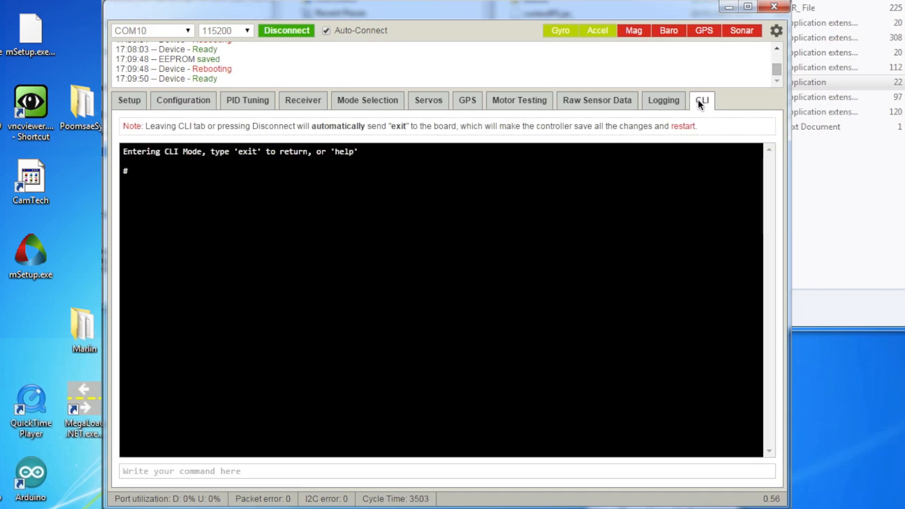
text(feature)
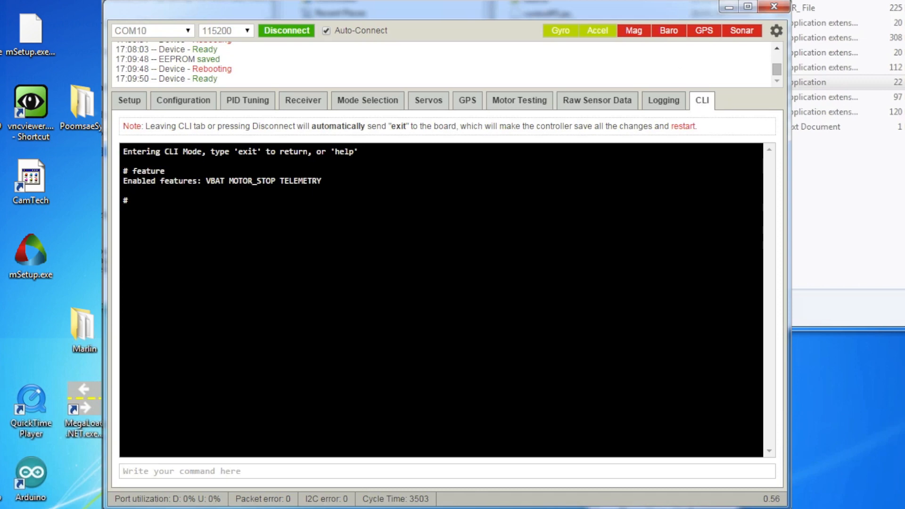
mouse_move(170, 73)
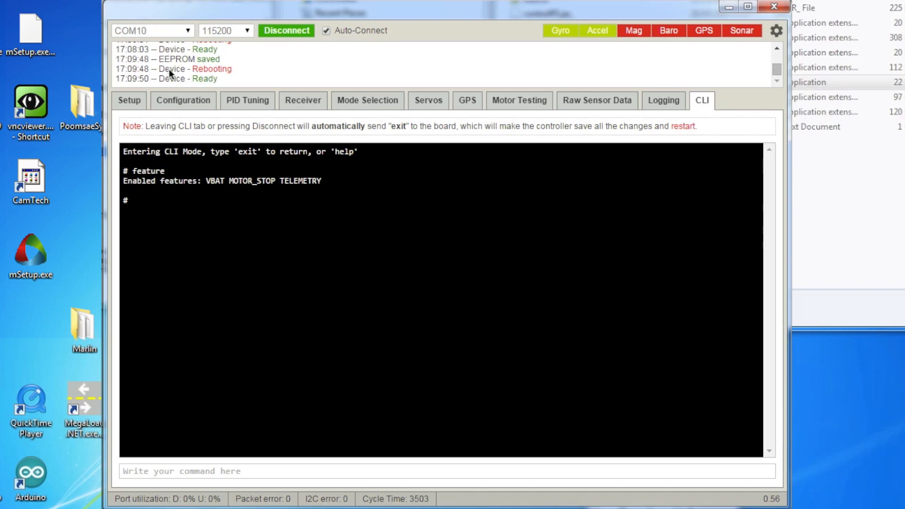
text(exit)
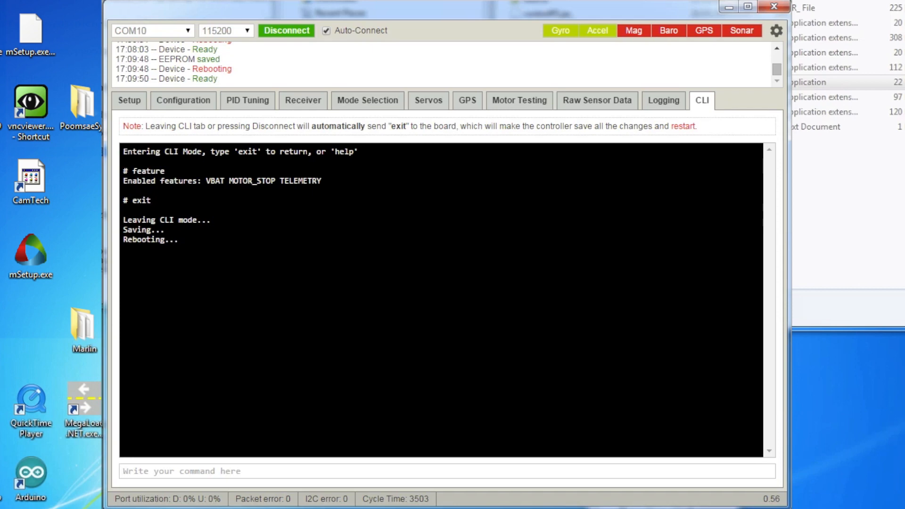
click(129, 99)
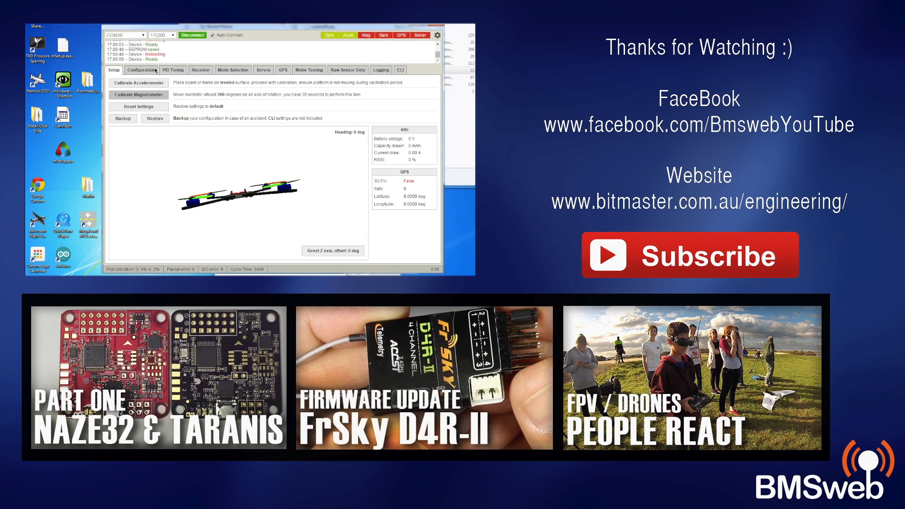
- Review the Configuration, PID Tuning and Mode Selection pages showing flight modes on AUX 1–4
click(140, 70)
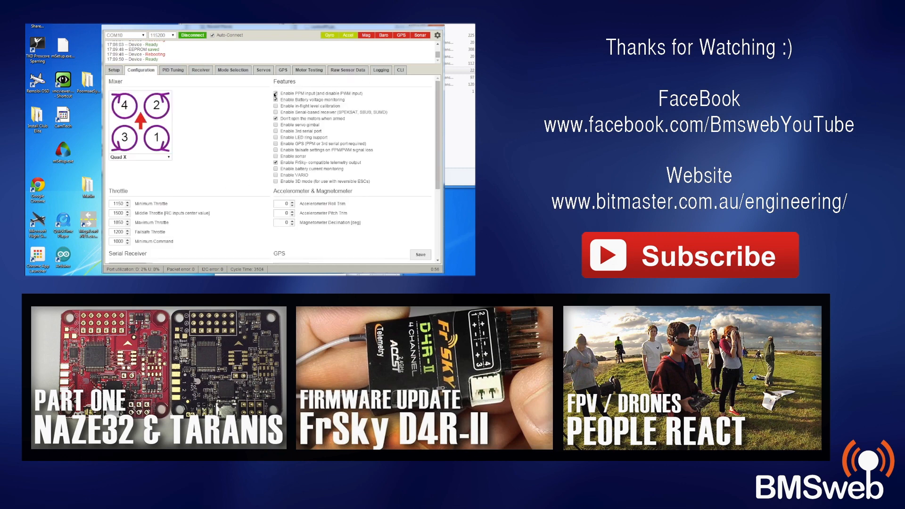
click(421, 254)
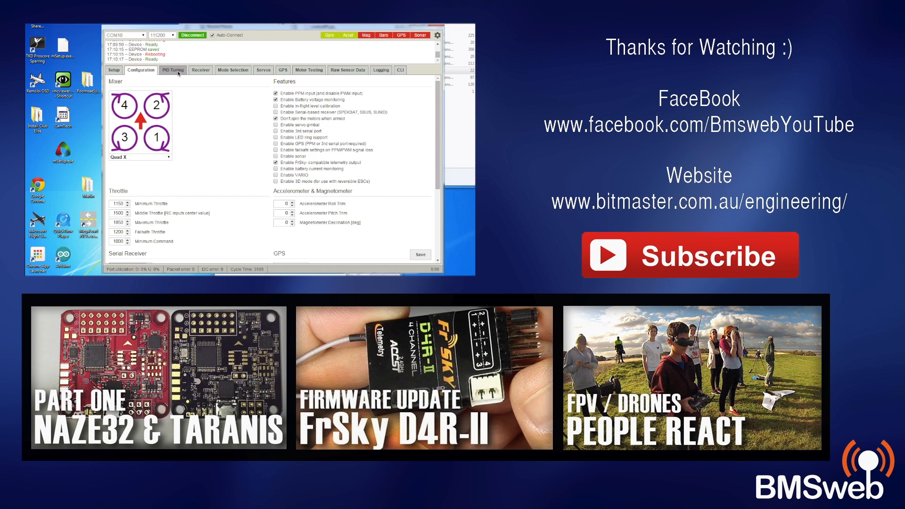
click(174, 70)
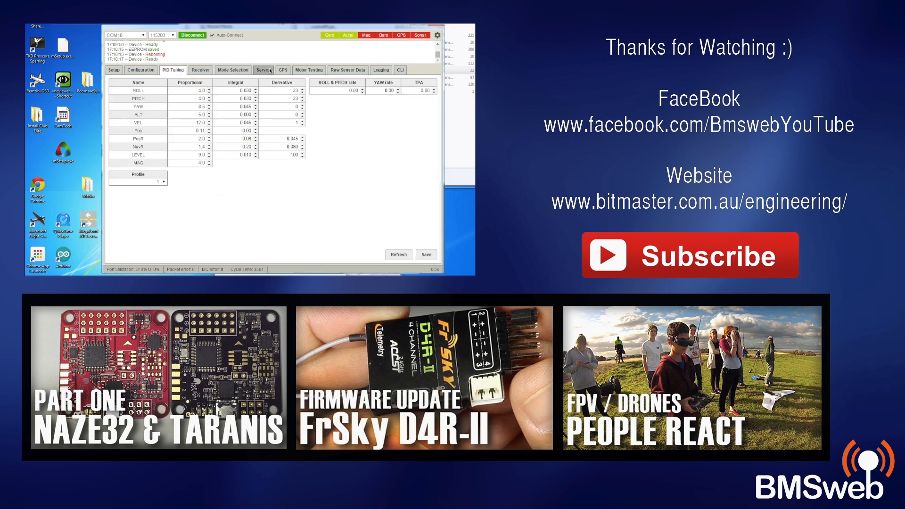
click(233, 70)
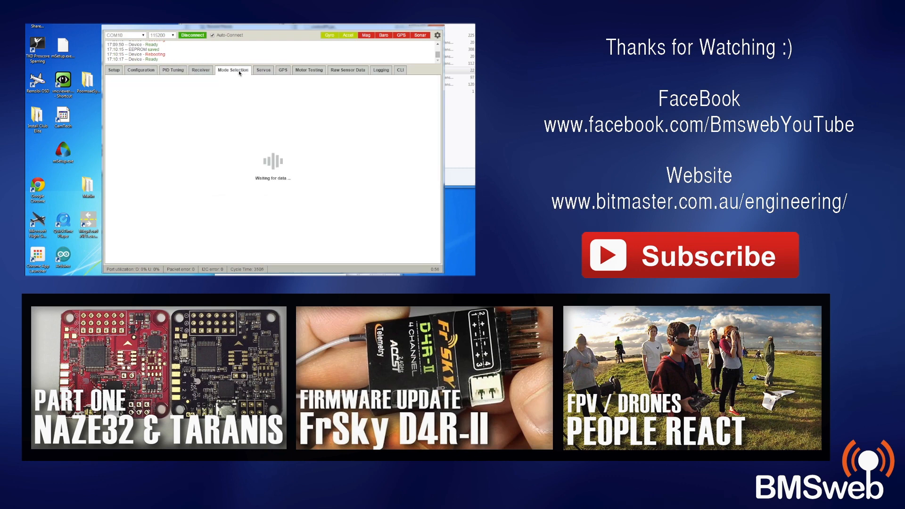
click(232, 70)
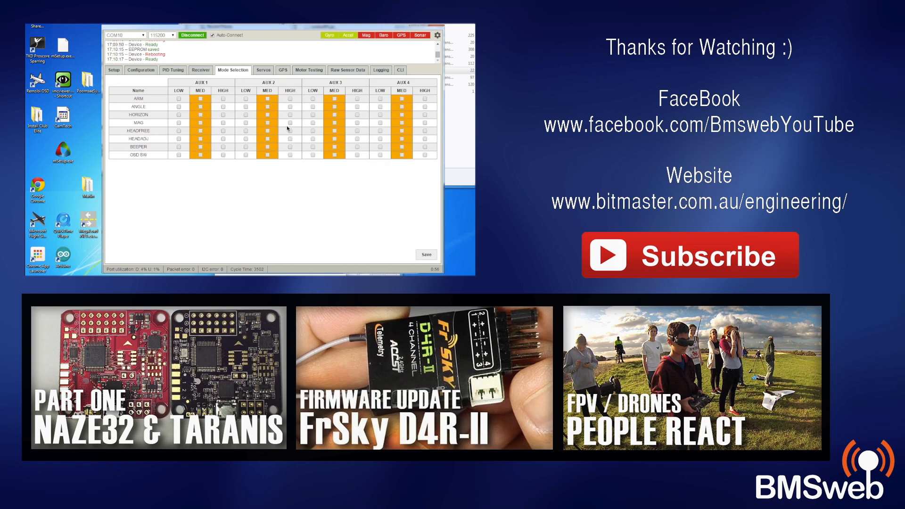